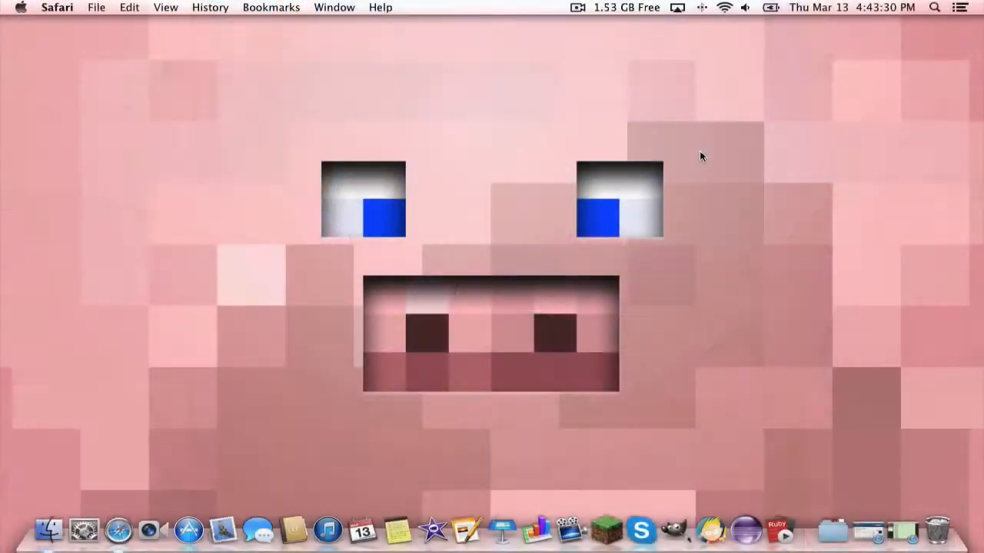
mouse_move(635, 143)
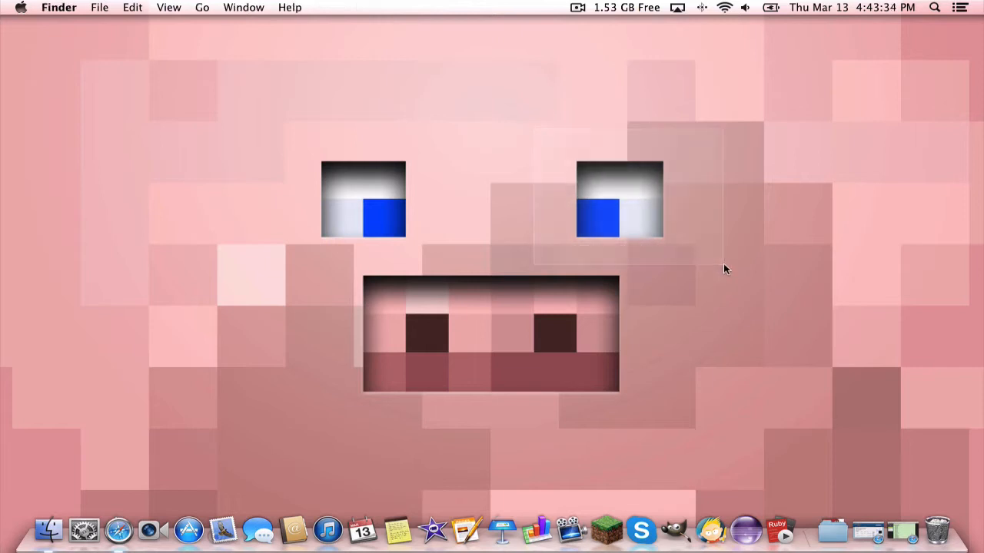
mouse_move(742, 247)
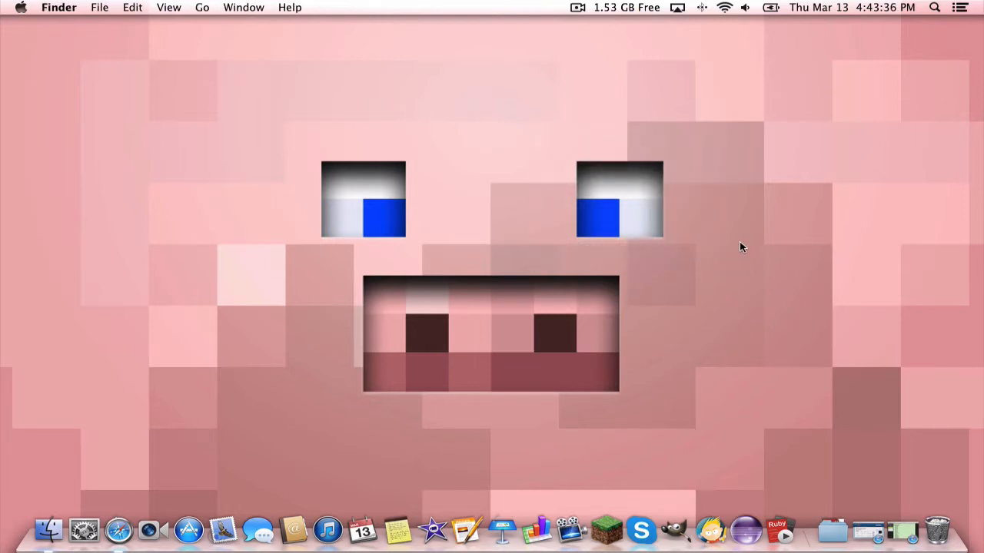
mouse_move(4, 415)
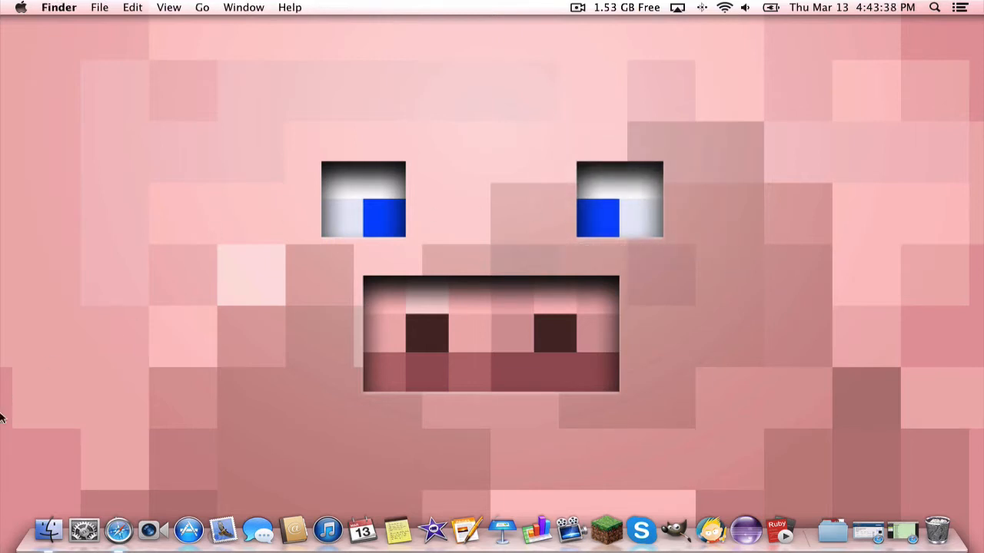
mouse_move(484, 281)
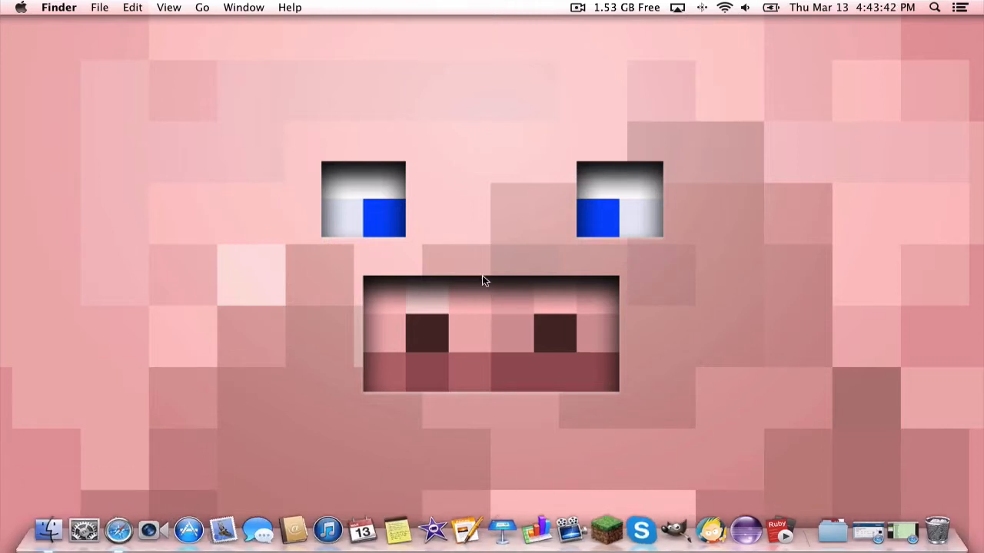
mouse_move(442, 209)
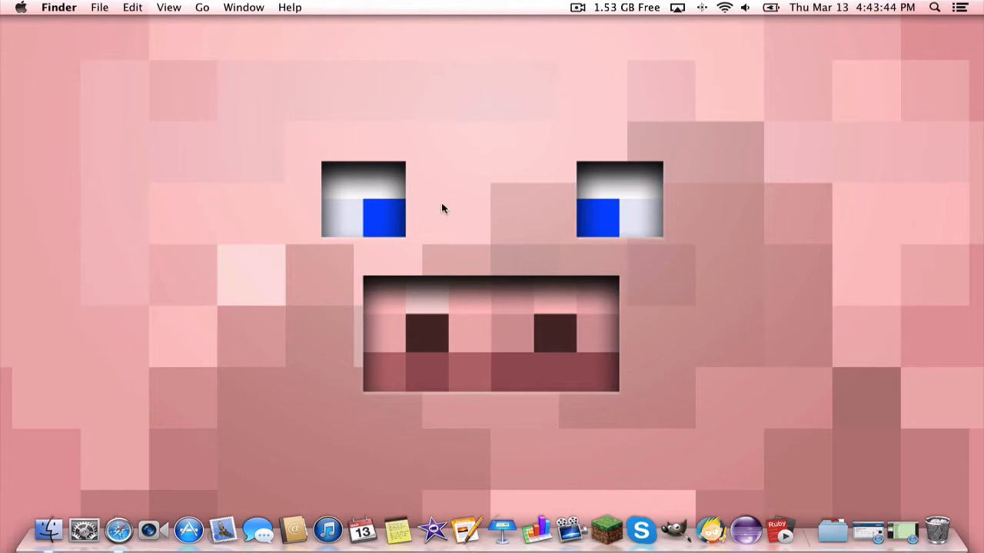
mouse_move(357, 150)
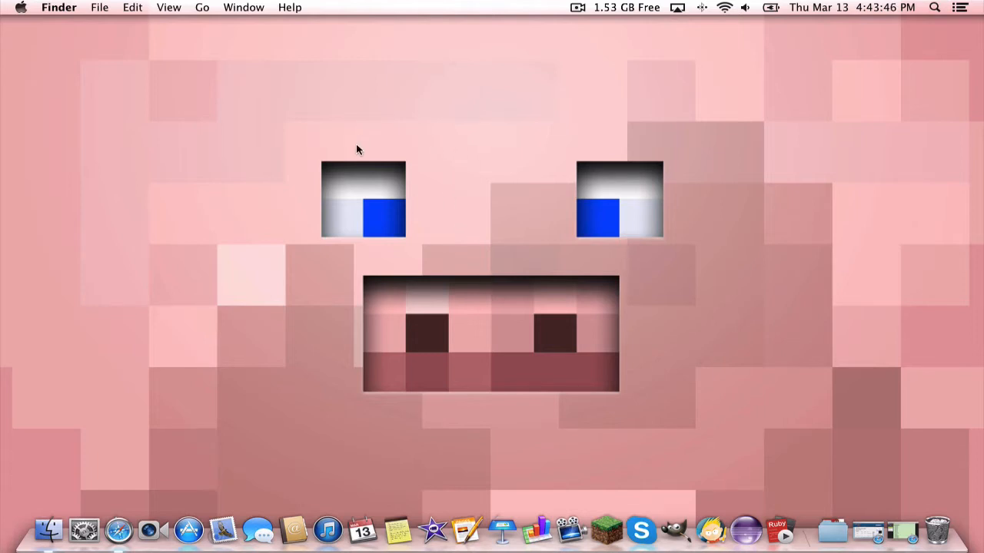
mouse_move(361, 168)
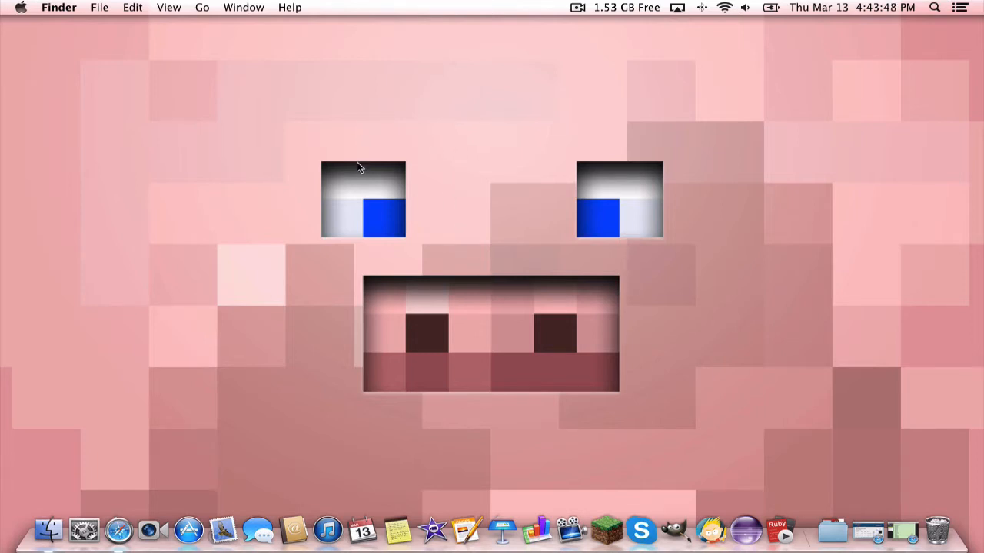
mouse_move(484, 212)
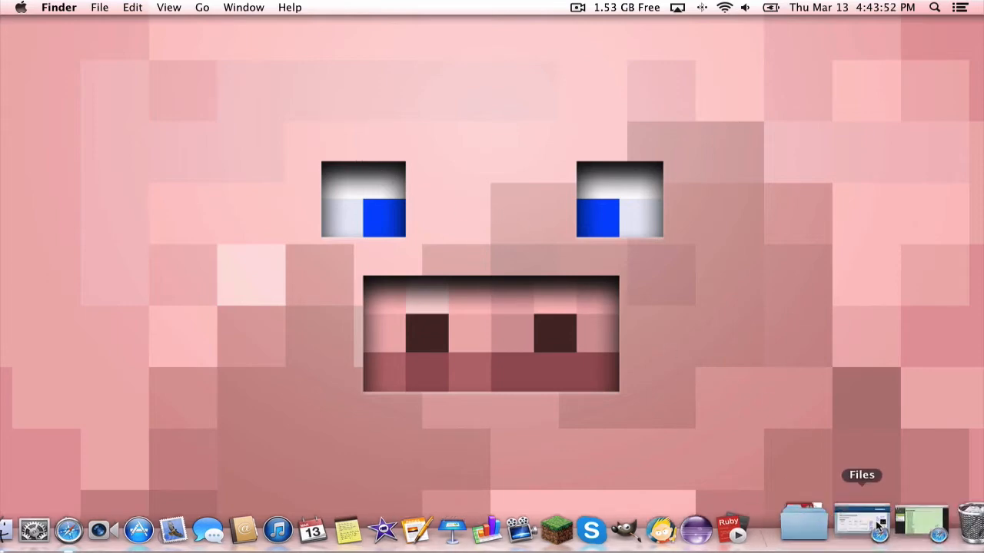
Restore Safari on the Forge Downloads page and select the 1.6.4 build entry
click(861, 523)
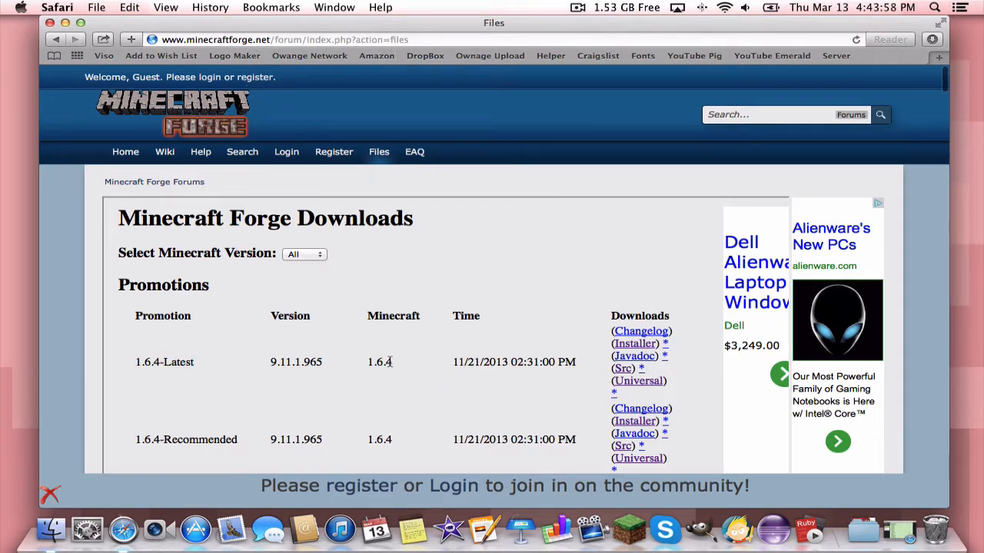
double_click(386, 362)
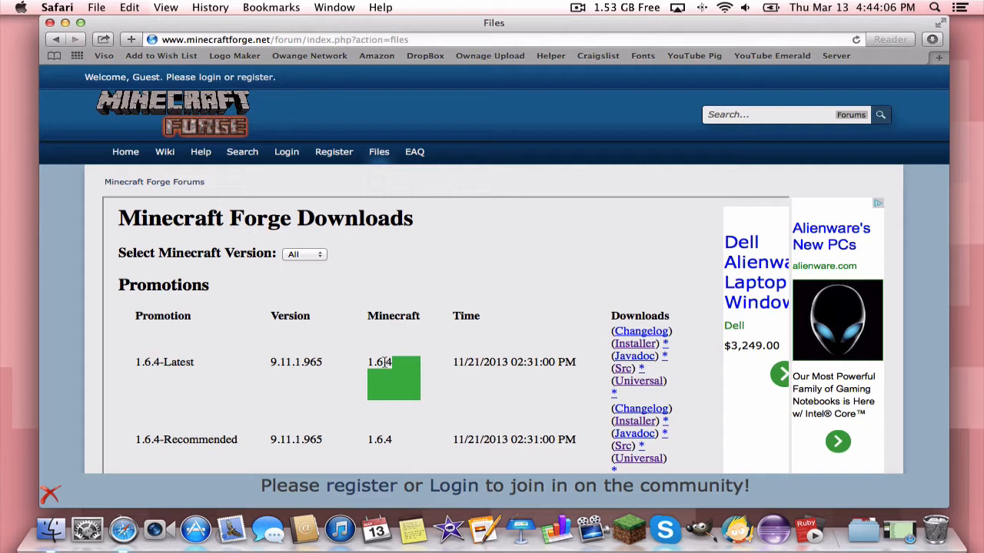
mouse_move(701, 319)
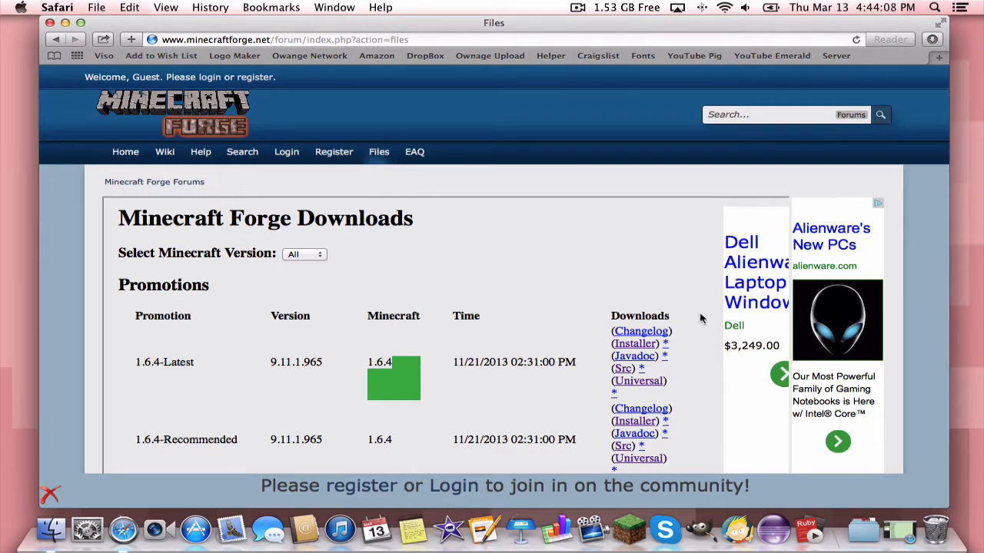
Follow the 1.6.4-Latest installer link for Forge 9.11.1.965 to its adf.ly redirect
click(635, 343)
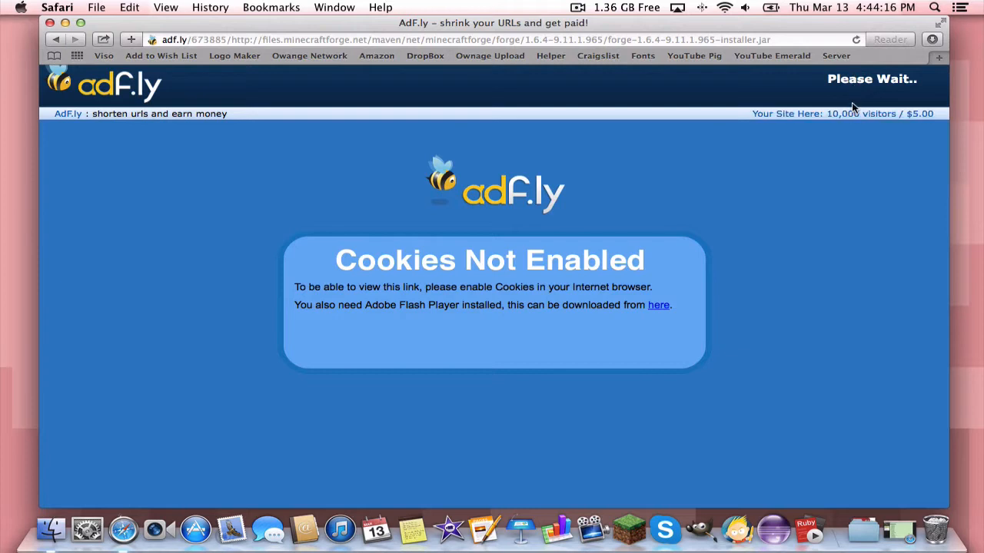
mouse_move(868, 95)
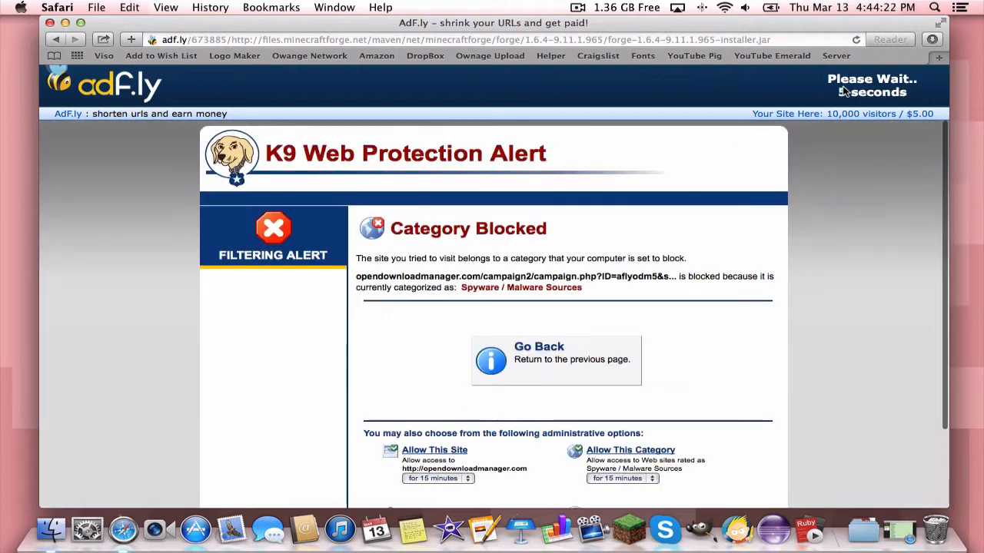
mouse_move(551, 212)
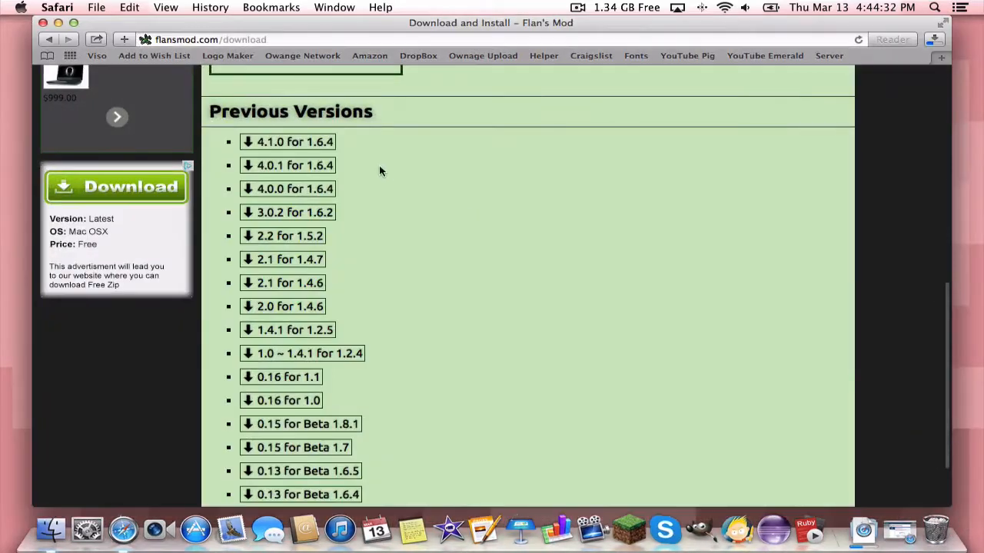
Request the Flan's Mod 4.1.1 for 1.6.4 jar, then go to Content Packs
scroll(up, 3)
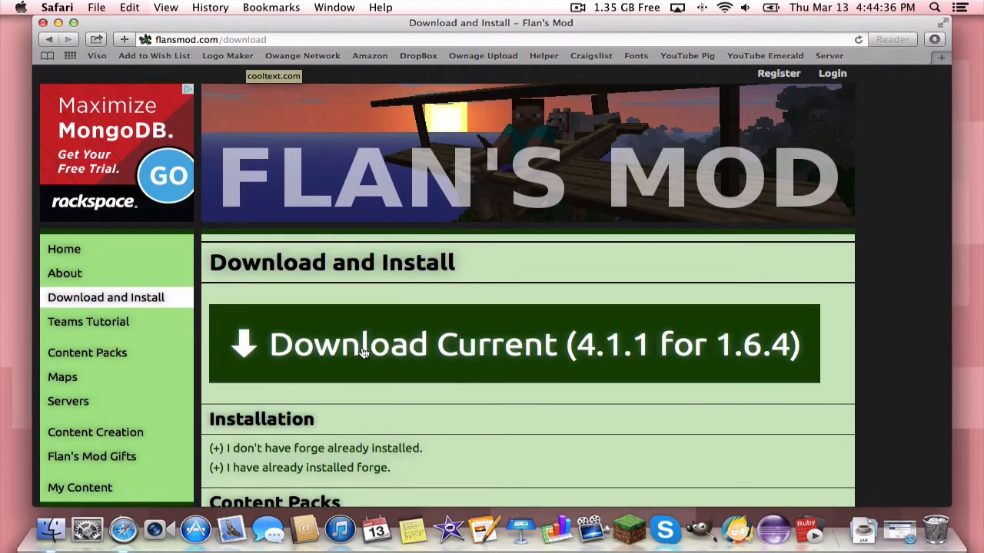
click(515, 344)
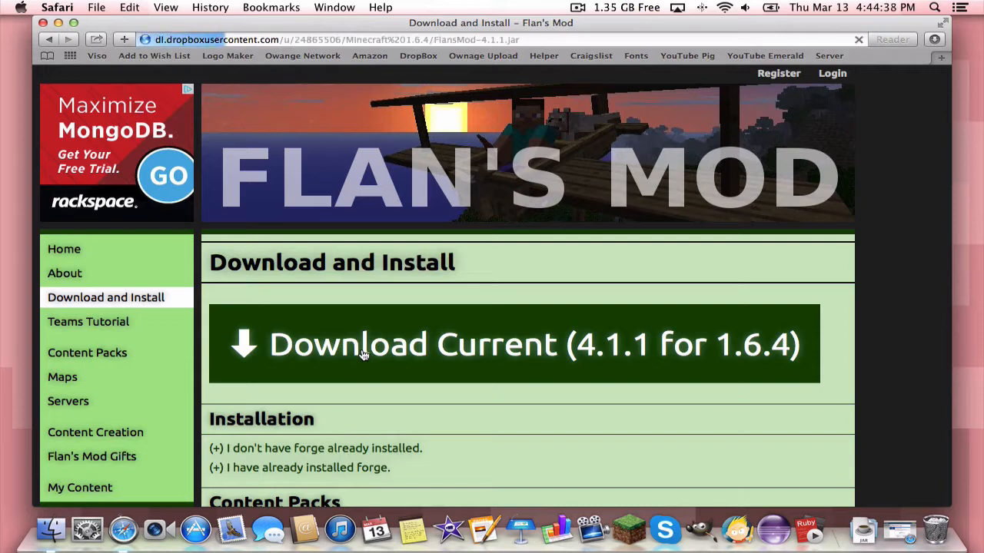
click(514, 344)
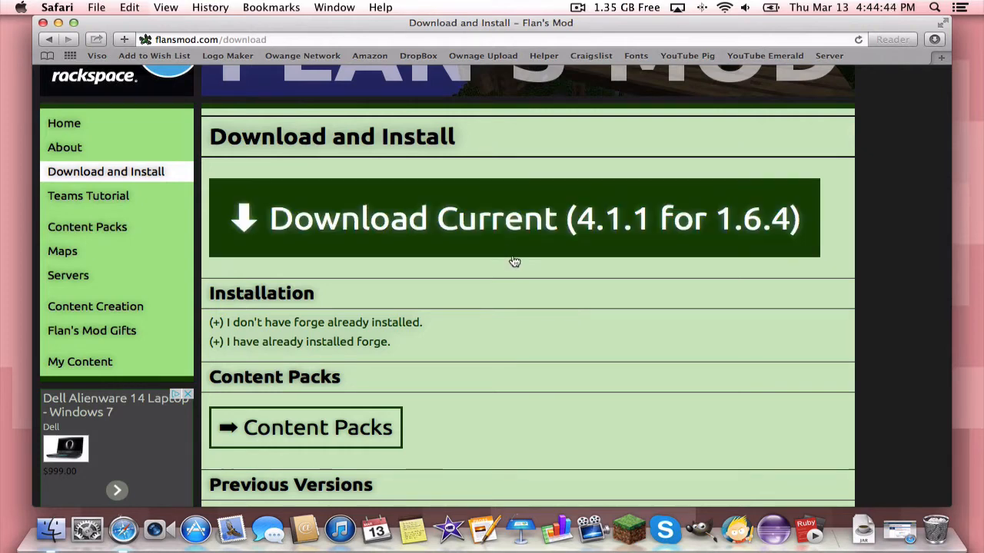
scroll(down, 3)
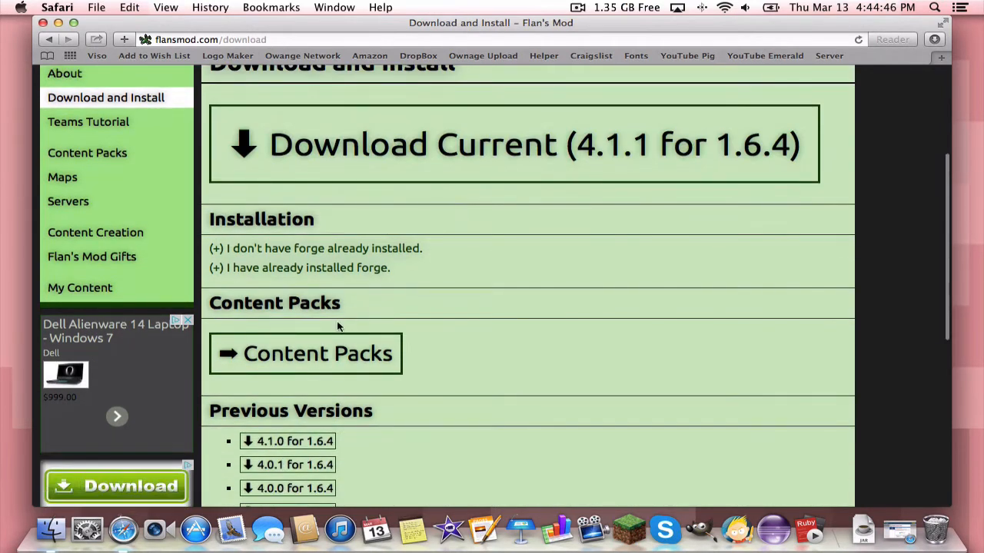
click(306, 354)
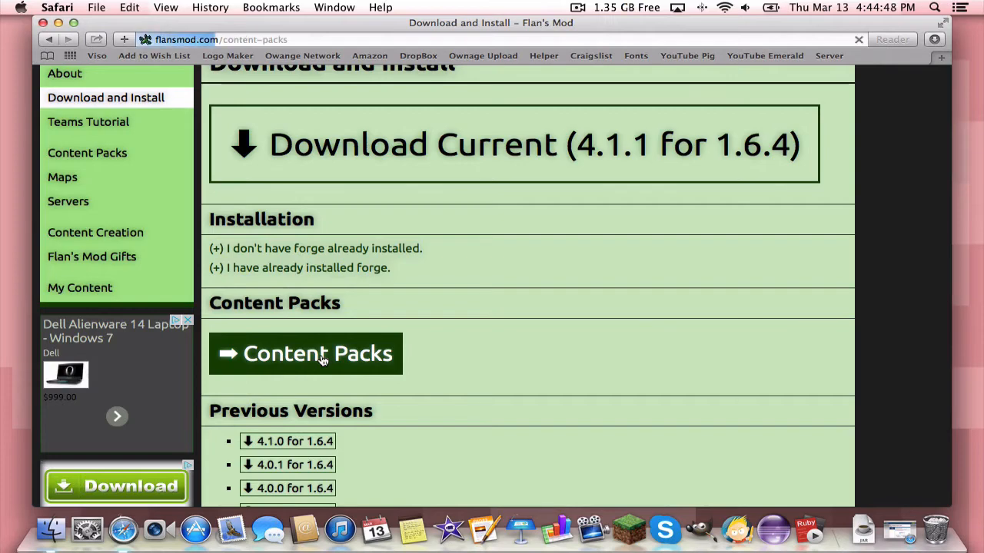
click(305, 354)
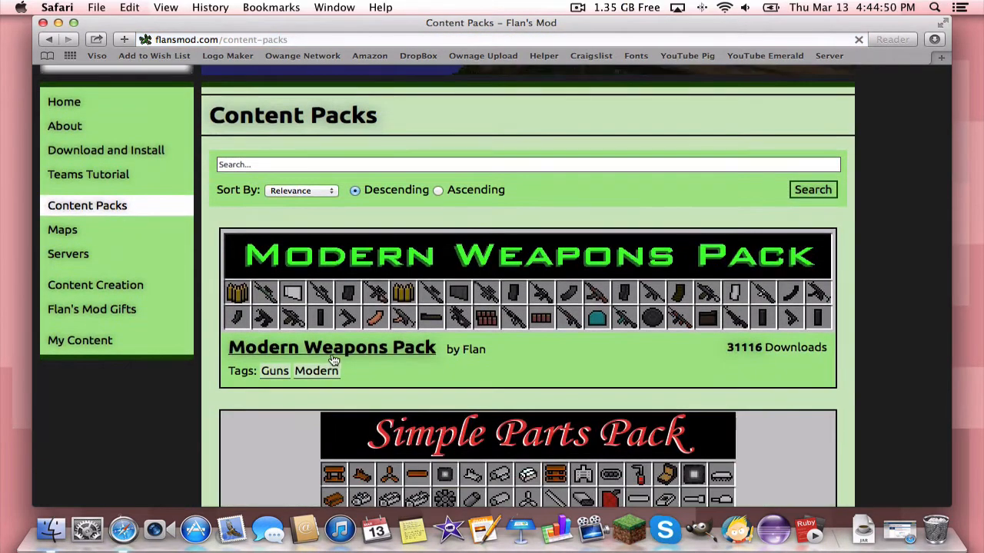
scroll(down, 3)
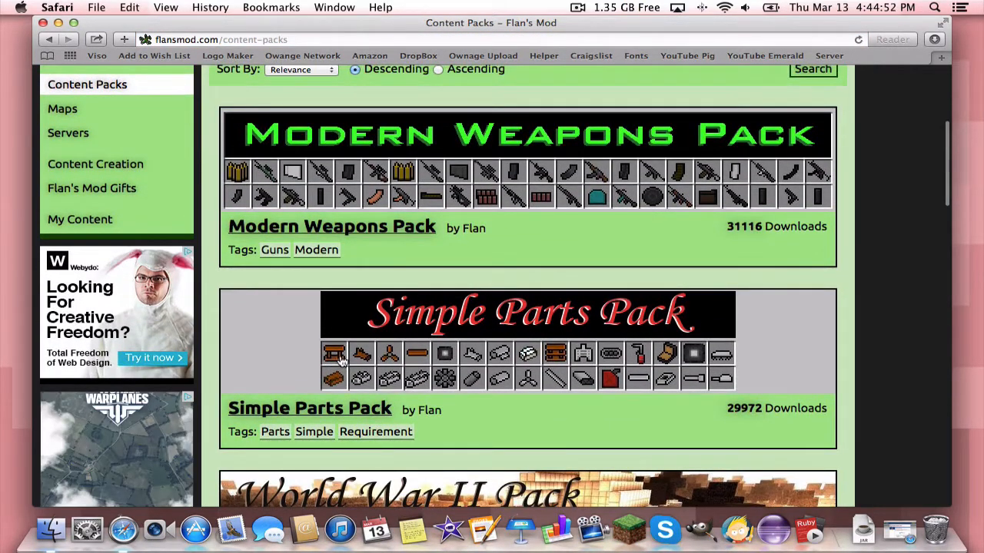
scroll(down, 3)
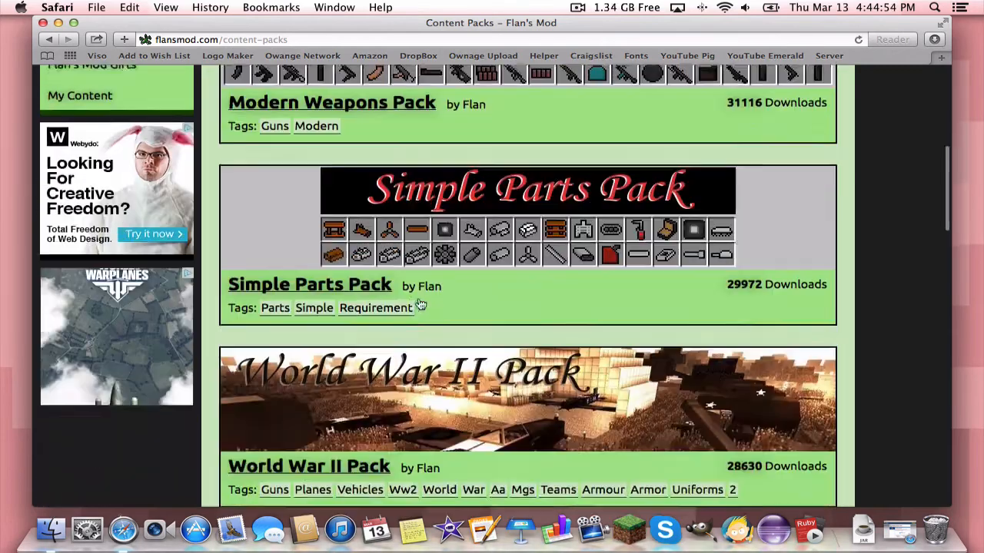
scroll(down, 3)
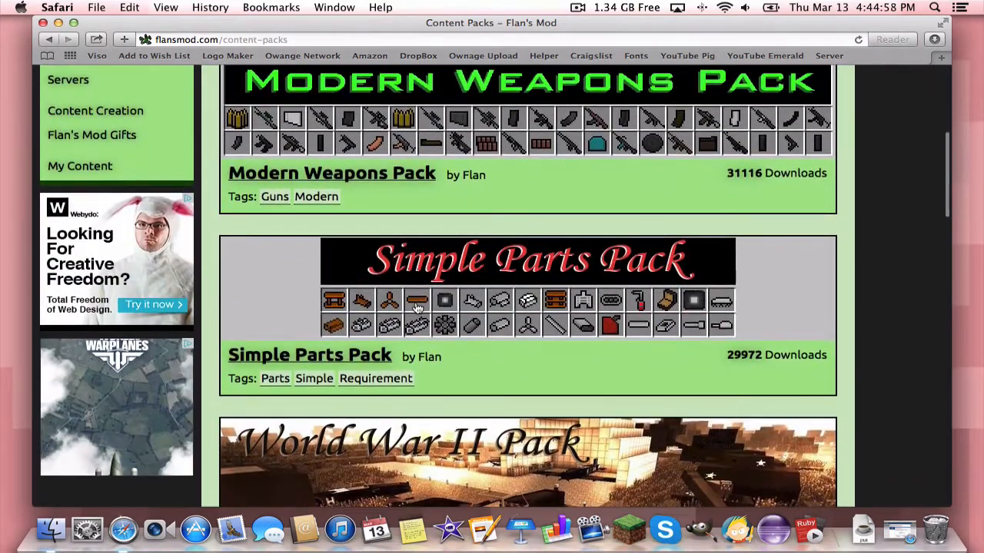
scroll(down, 3)
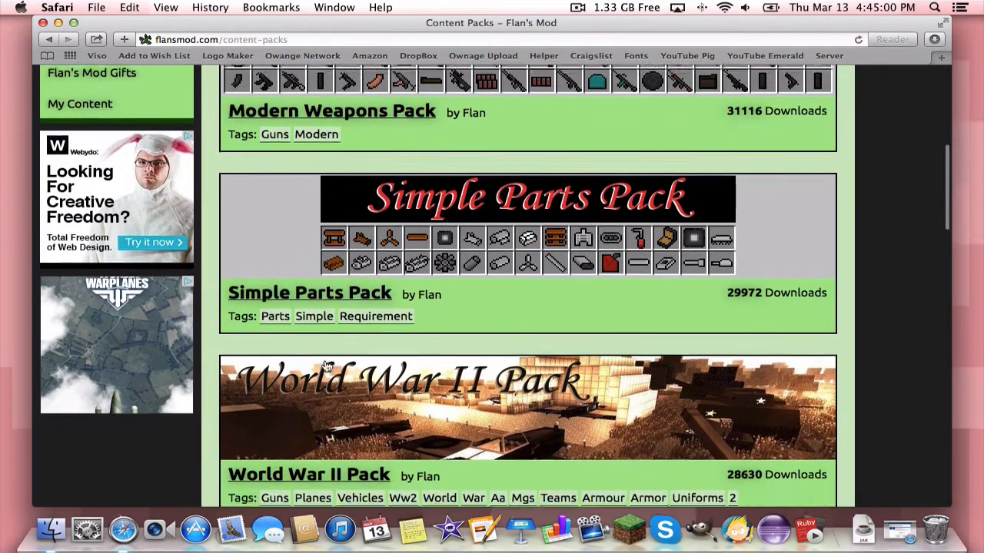
scroll(up, 3)
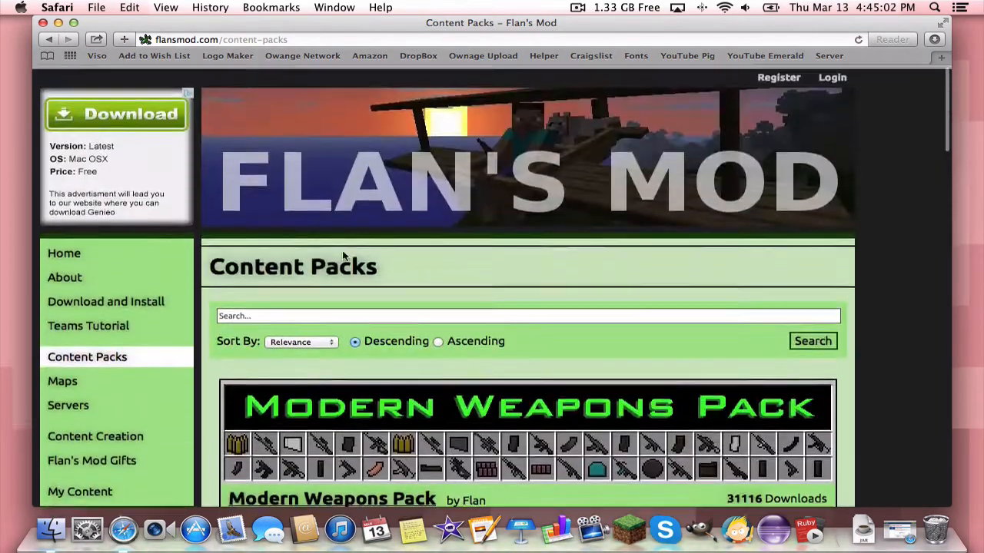
scroll(down, 3)
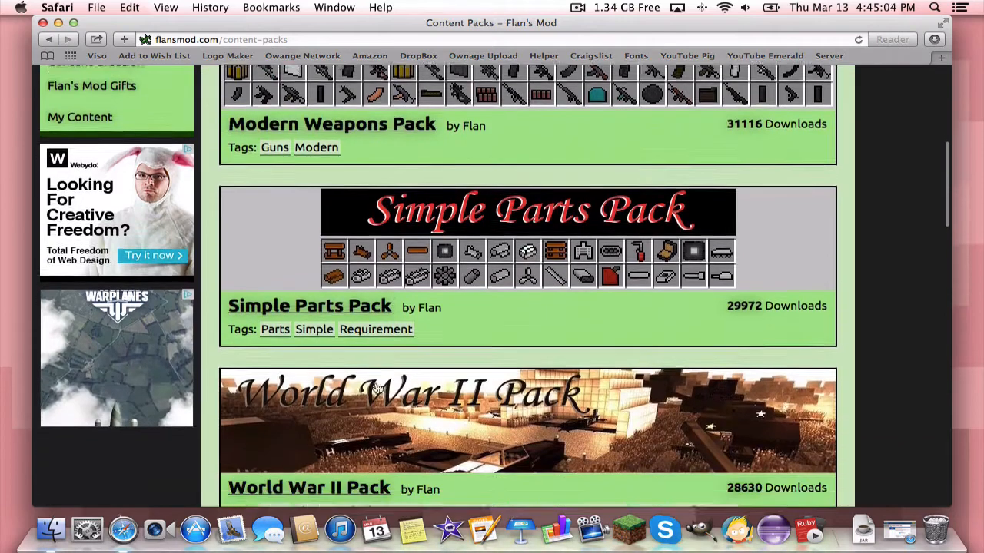
scroll(down, 3)
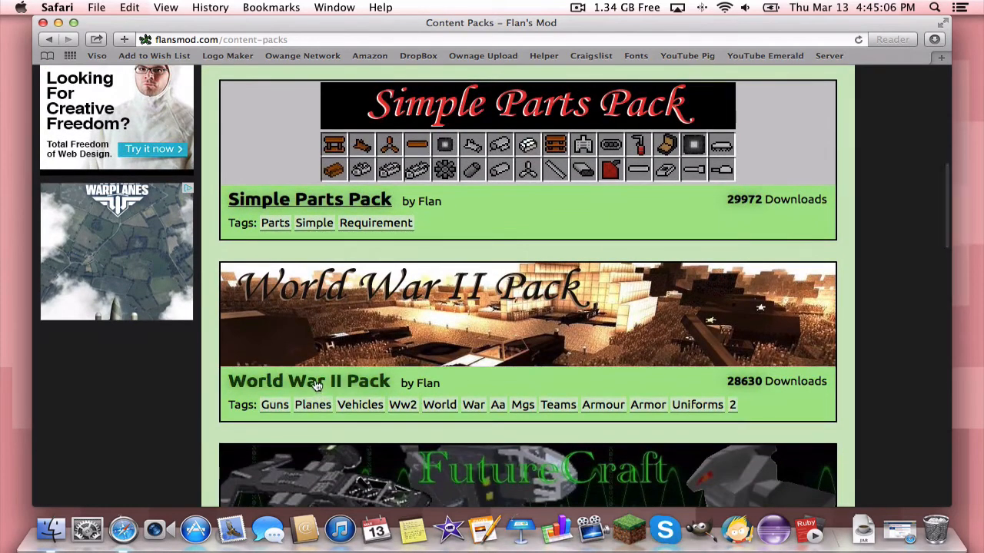
Get the Simple Parts Pack download past the adf.ly Skip Ad page
click(310, 199)
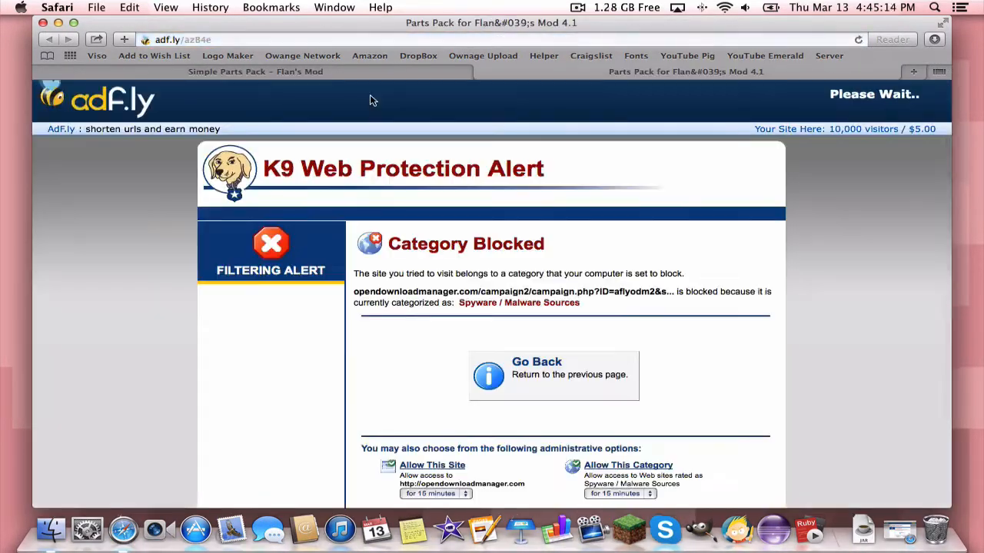
mouse_move(699, 162)
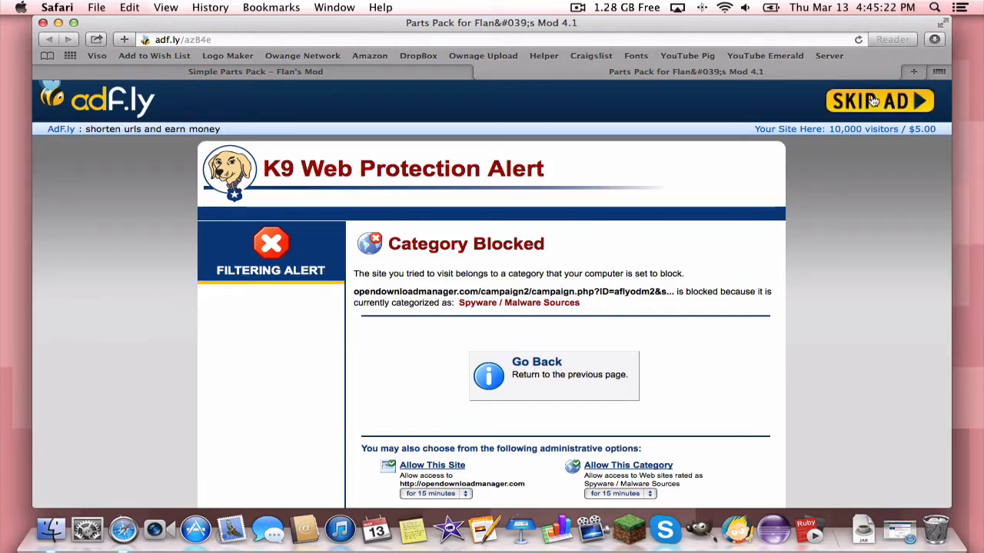
click(879, 100)
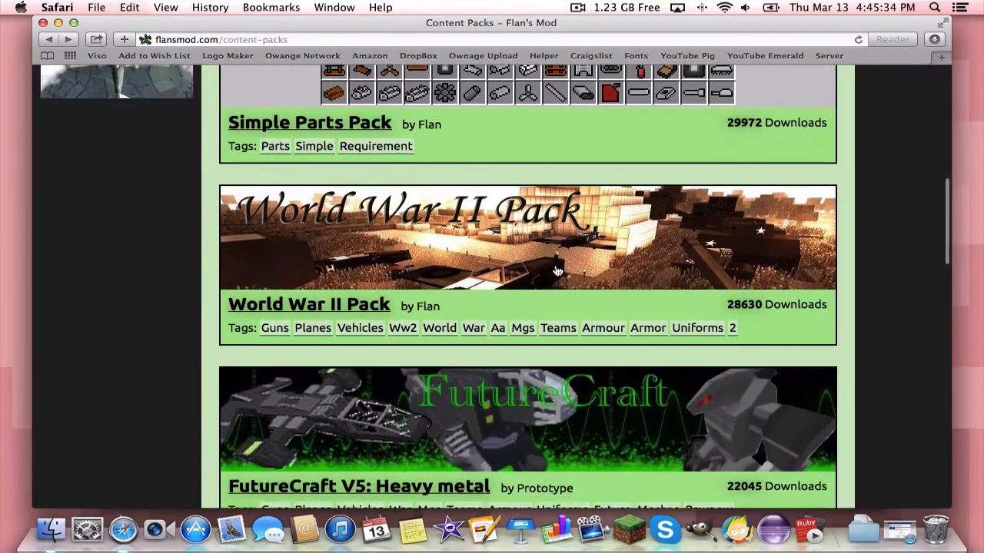
Download the WW2 Pack for Flan's Mod 4.1 zip from MediaFire
click(309, 304)
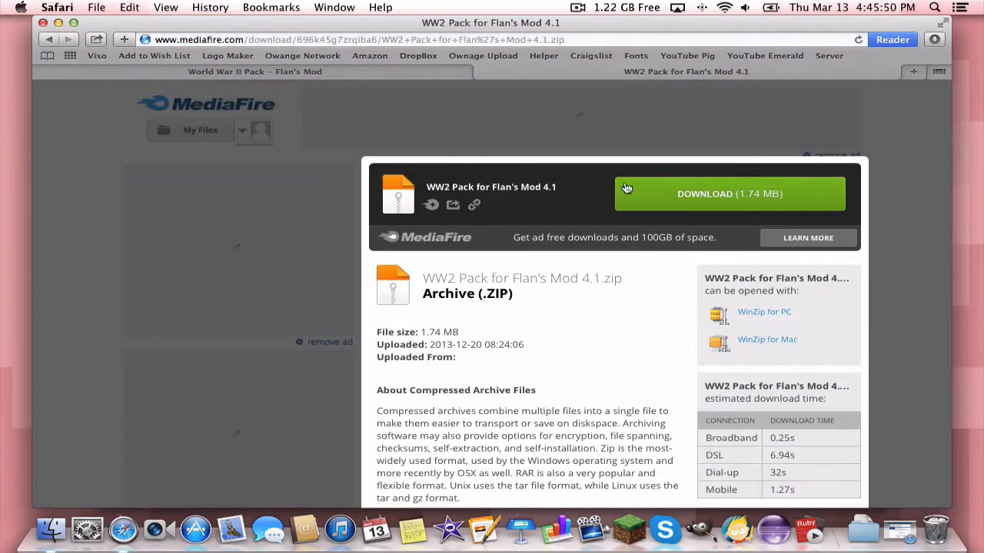
click(729, 193)
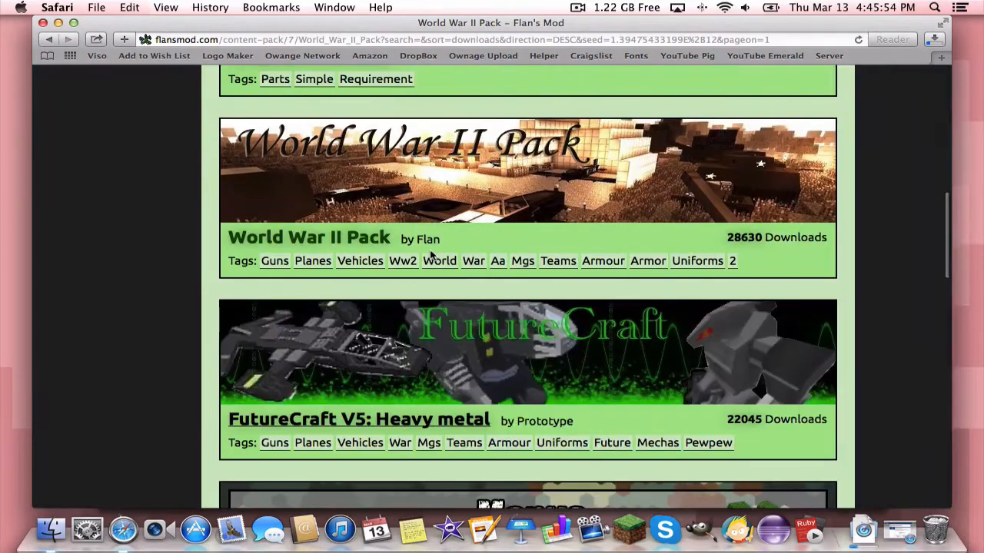
click(48, 40)
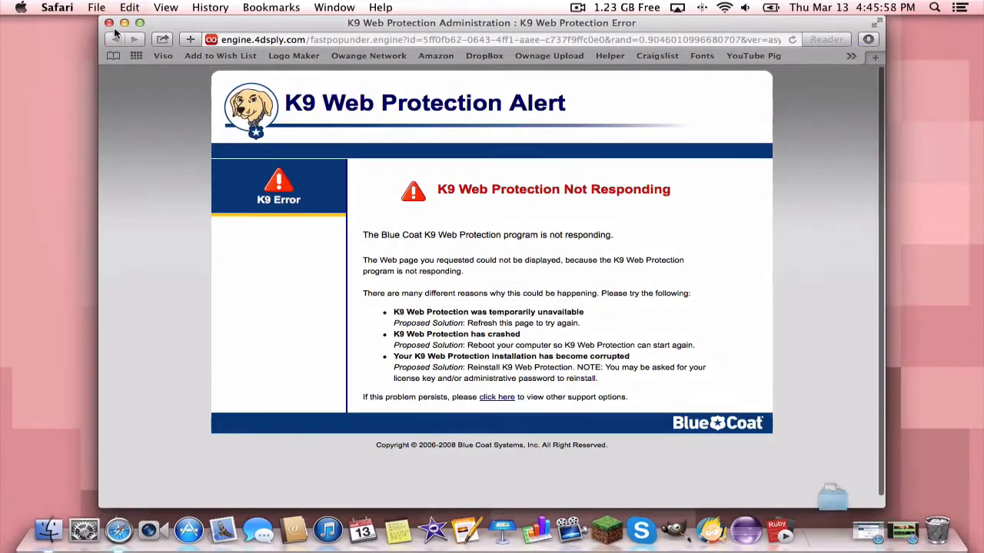
Select FlansMod-4.1.1.jar, the Forge installer, Parts Pack and WW2 Pack in Downloads
click(108, 22)
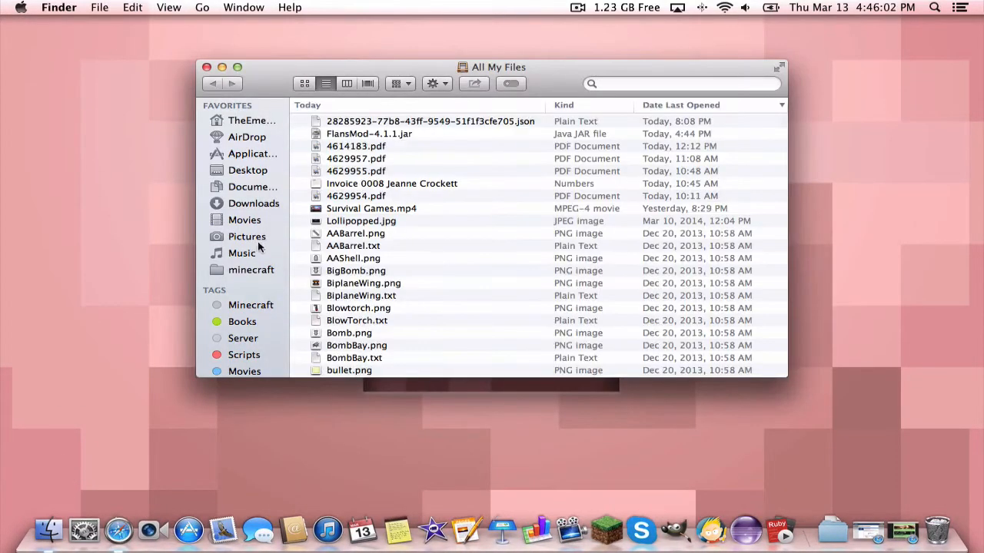
click(254, 203)
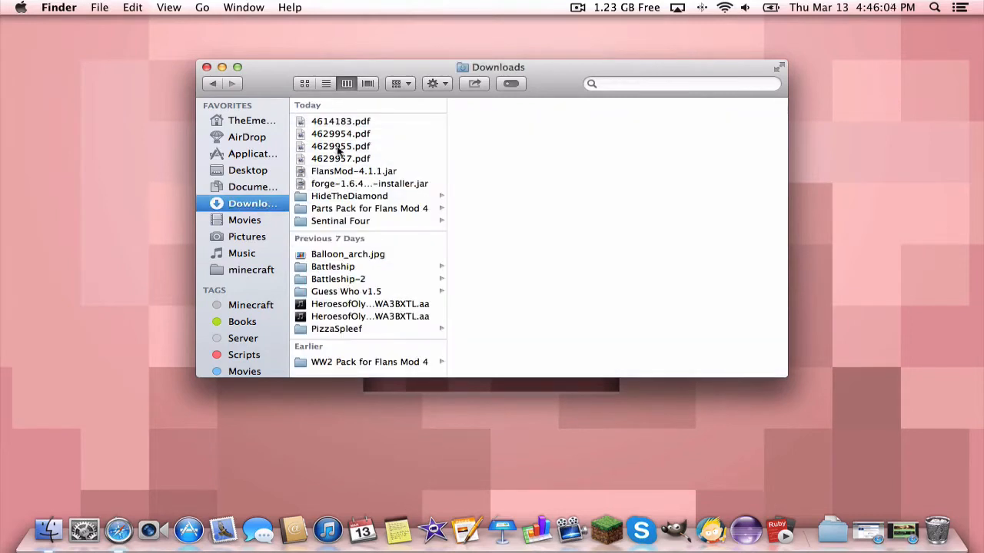
mouse_move(344, 190)
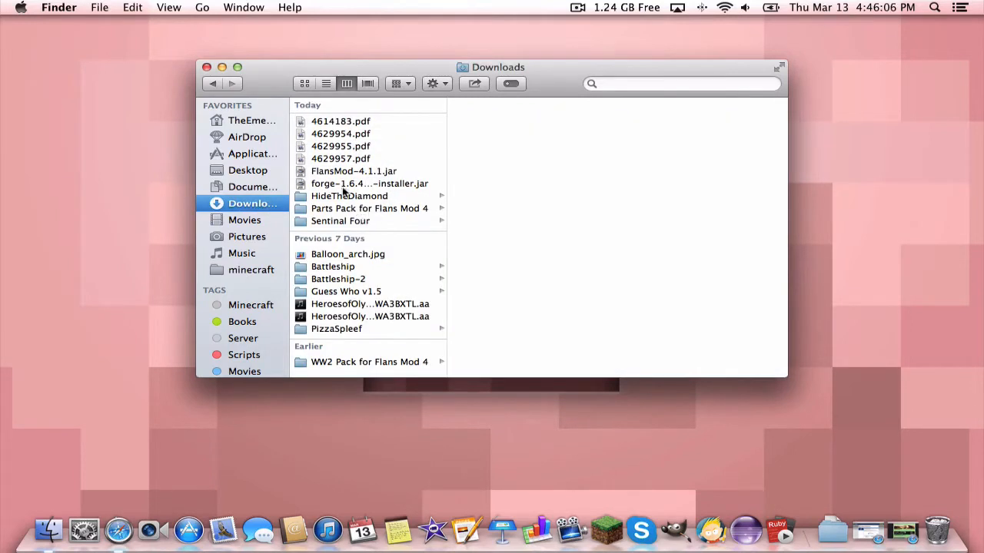
click(354, 171)
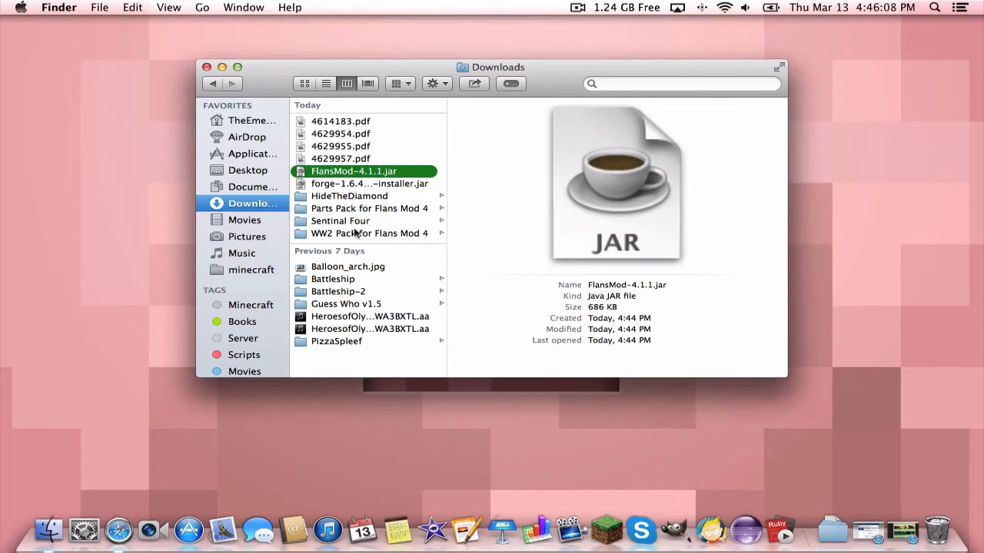
click(370, 233)
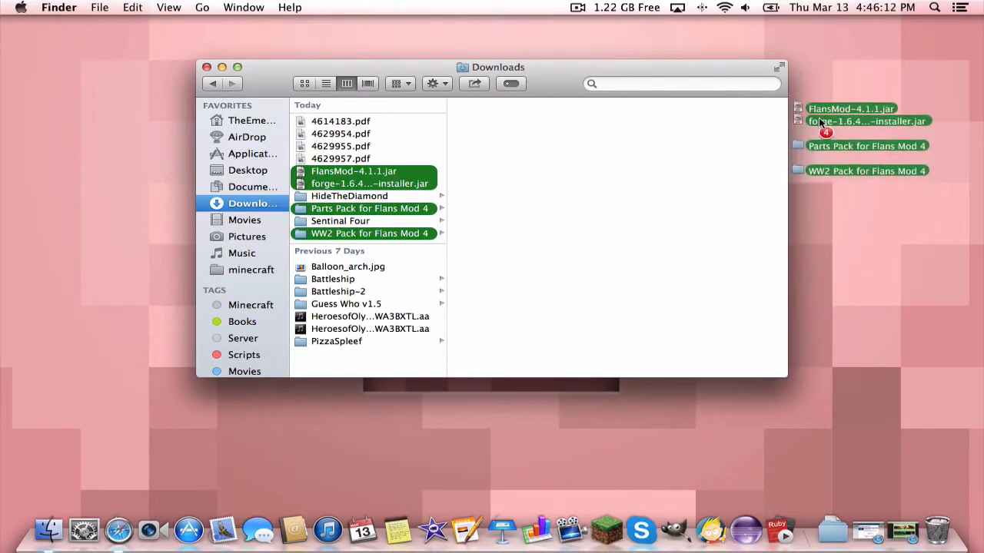
Drop the four items on the desktop and try opening the Forge installer past the developer warning
click(206, 67)
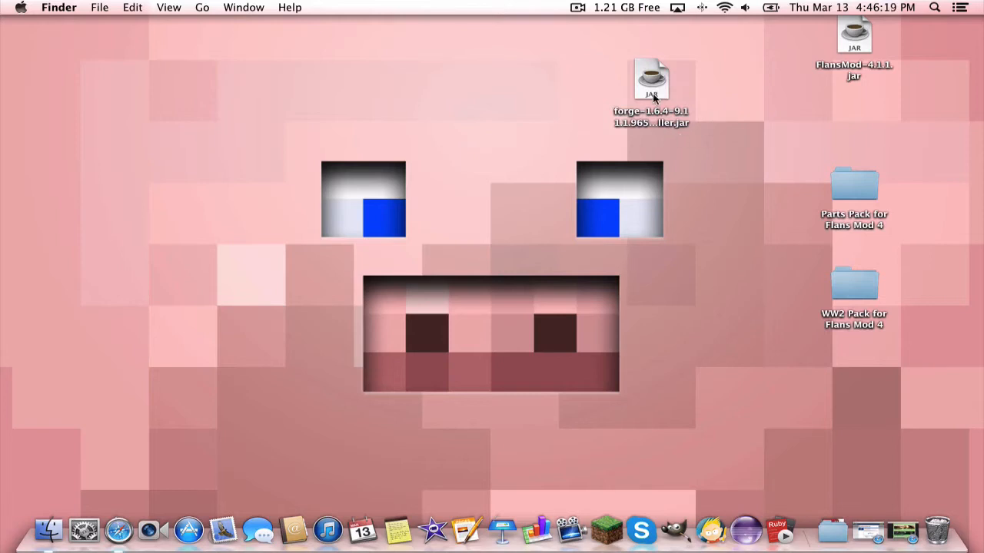
double_click(651, 79)
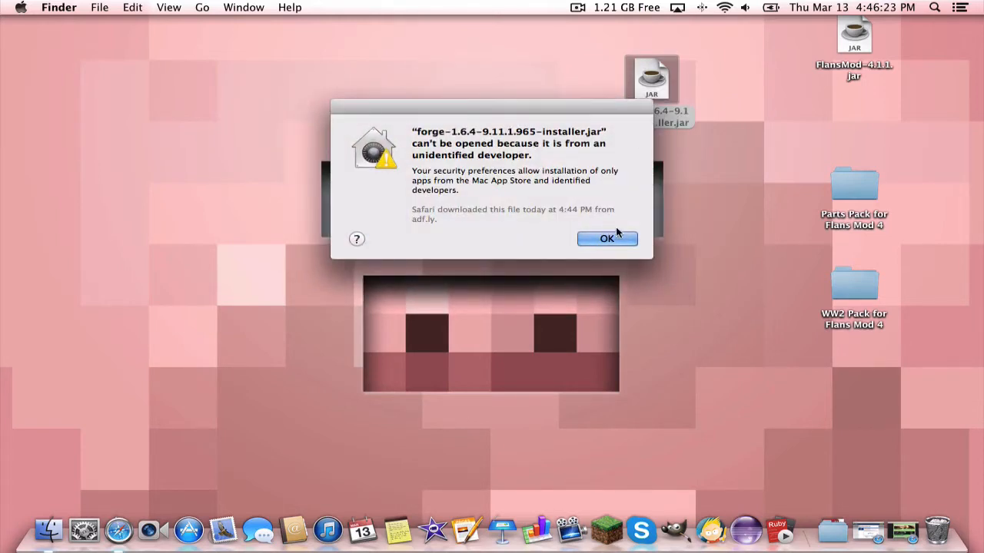
click(606, 239)
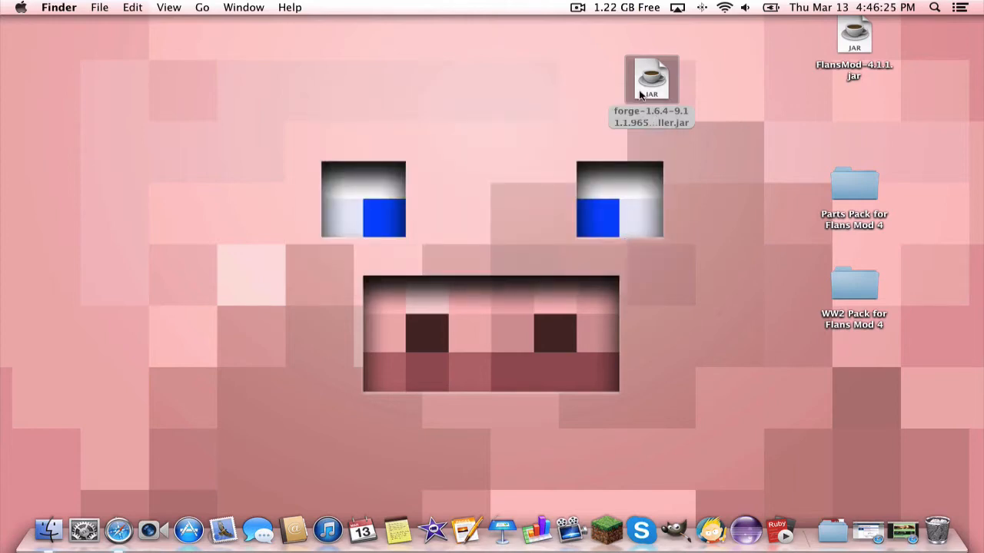
double_click(651, 80)
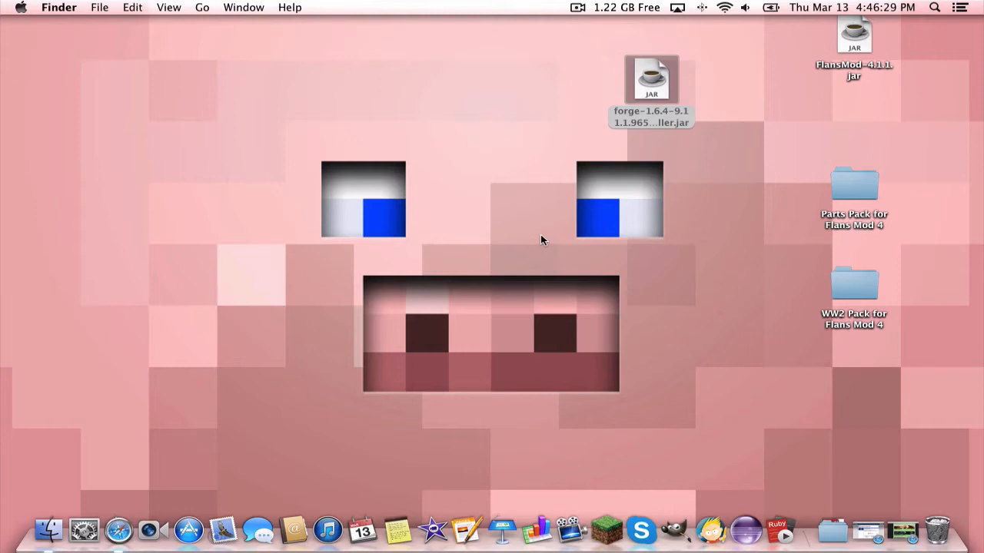
mouse_move(645, 170)
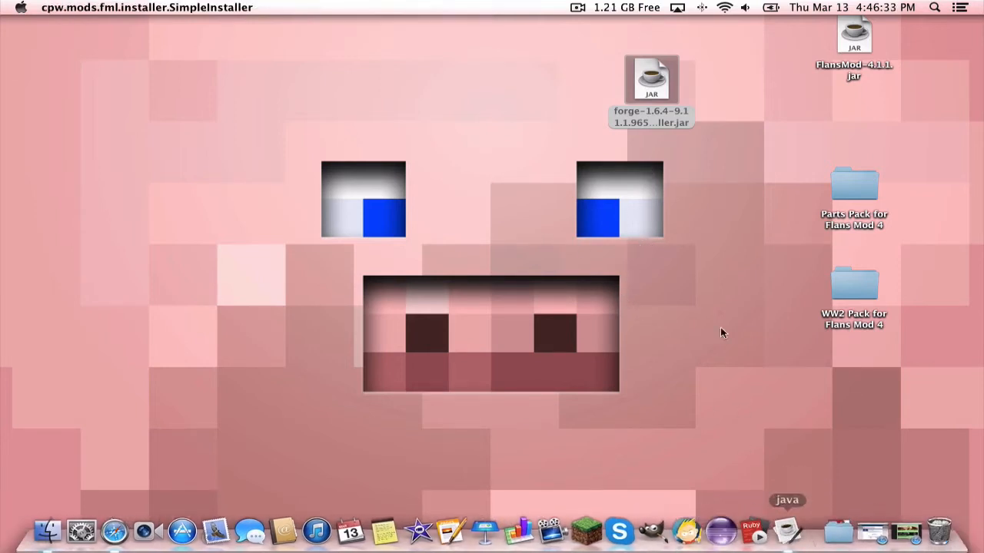
Install the Forge 9.11.1.965 client profile and acknowledge the Complete notice
double_click(651, 78)
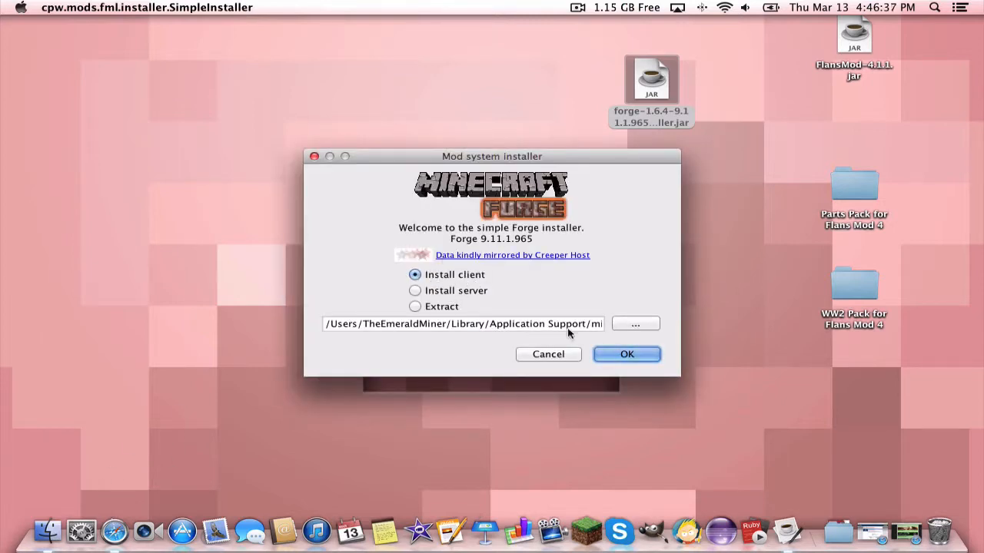
click(626, 354)
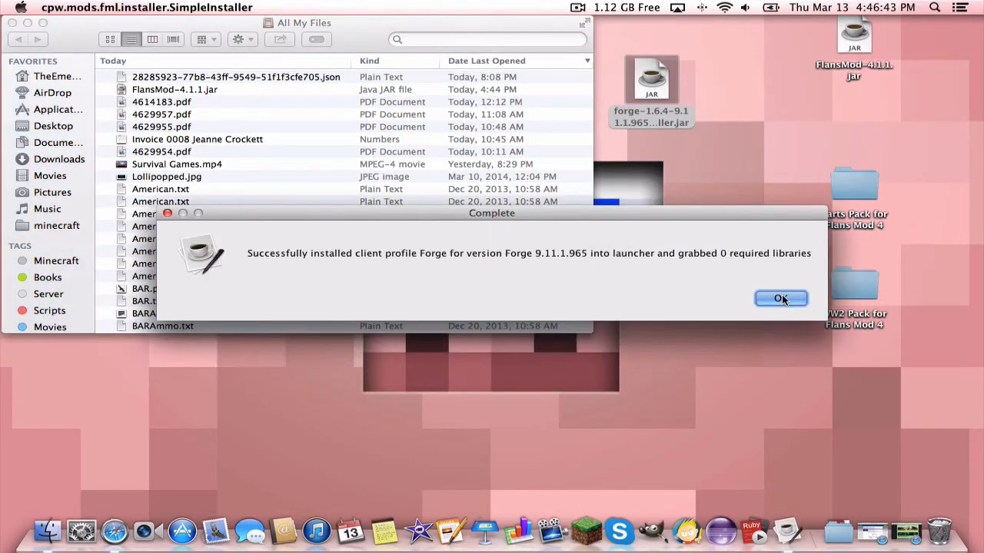
click(781, 298)
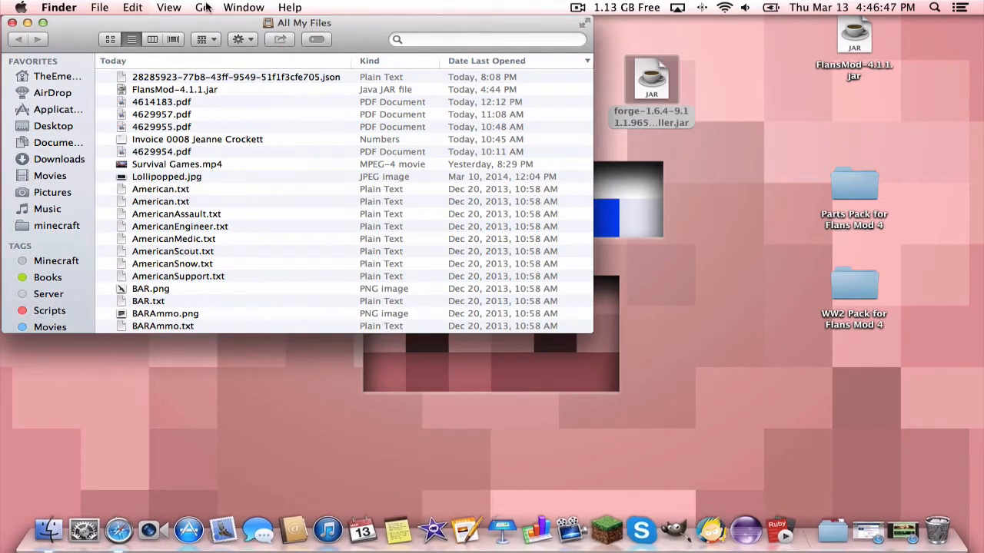
Move FlansMod-4.1.1.jar into Library/Application Support/minecraft/mods and go back to minecraft
click(202, 7)
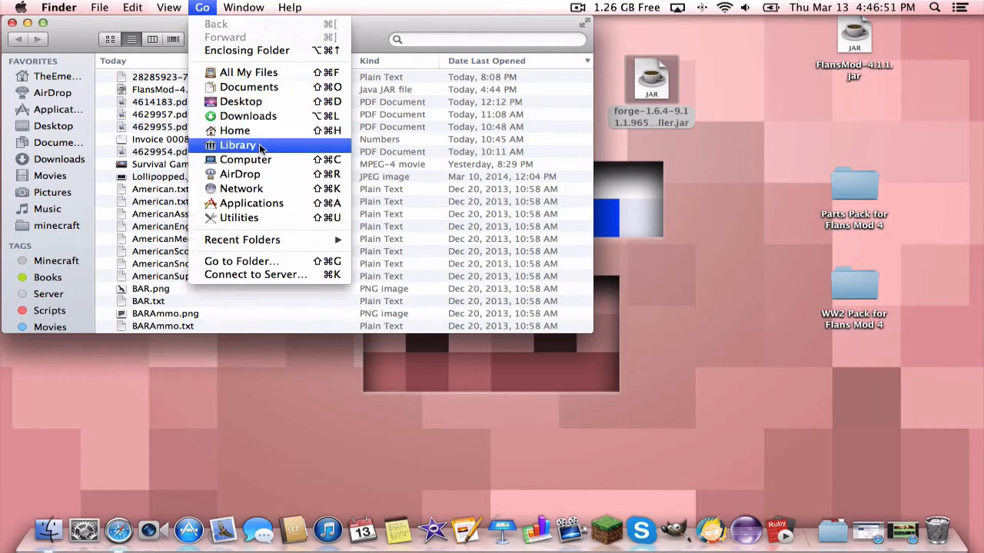
click(238, 146)
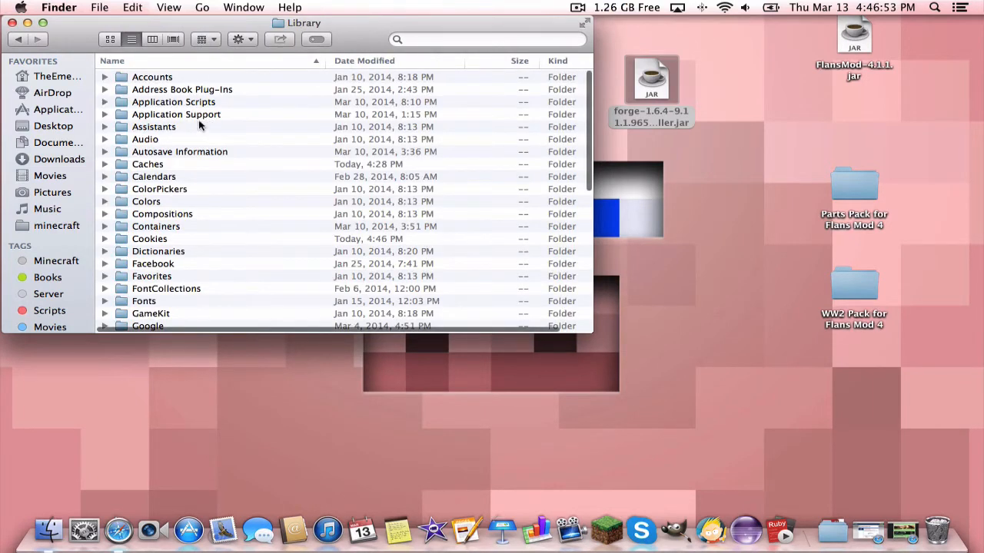
double_click(176, 114)
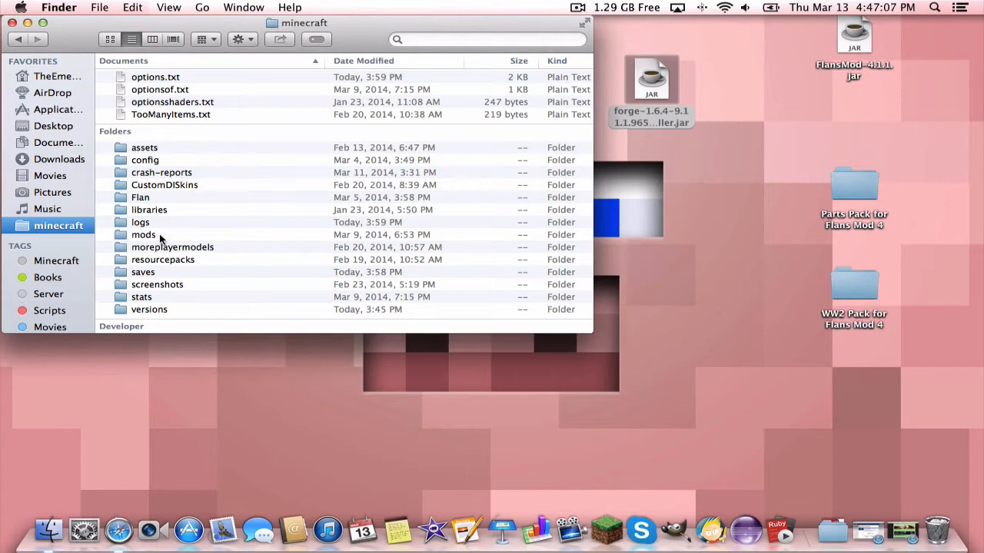
double_click(144, 234)
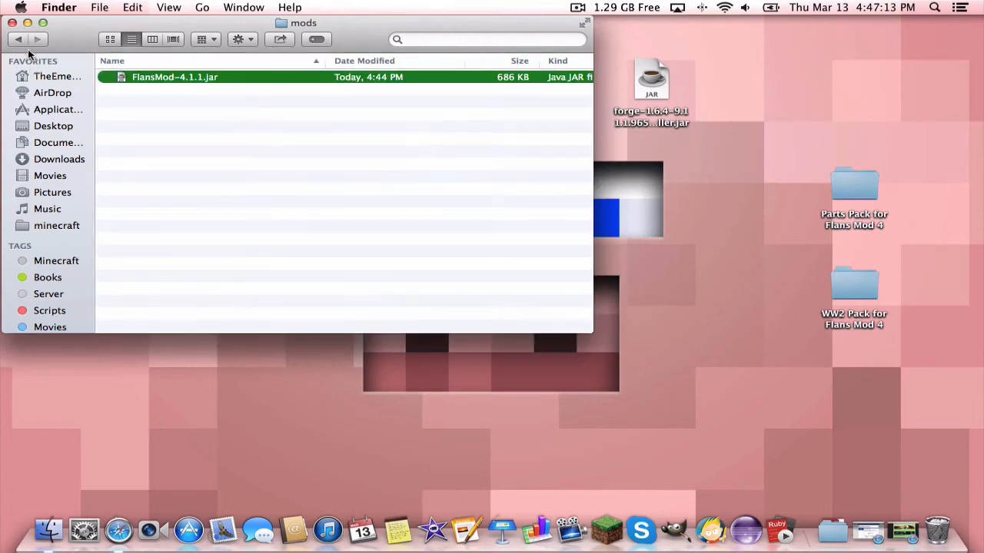
click(57, 225)
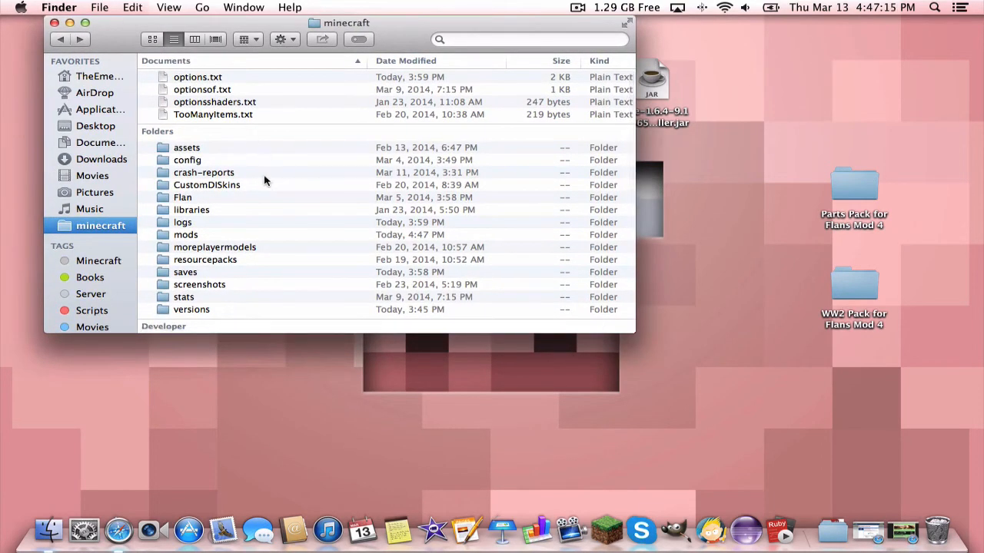
Create the Flan folder in minecraft, move both content packs in, and open it
click(182, 196)
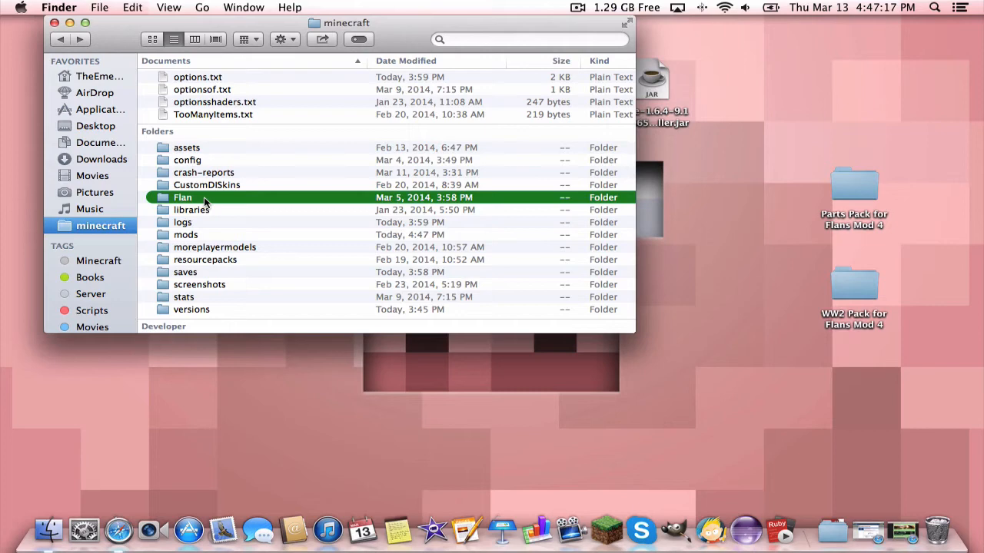
mouse_move(196, 201)
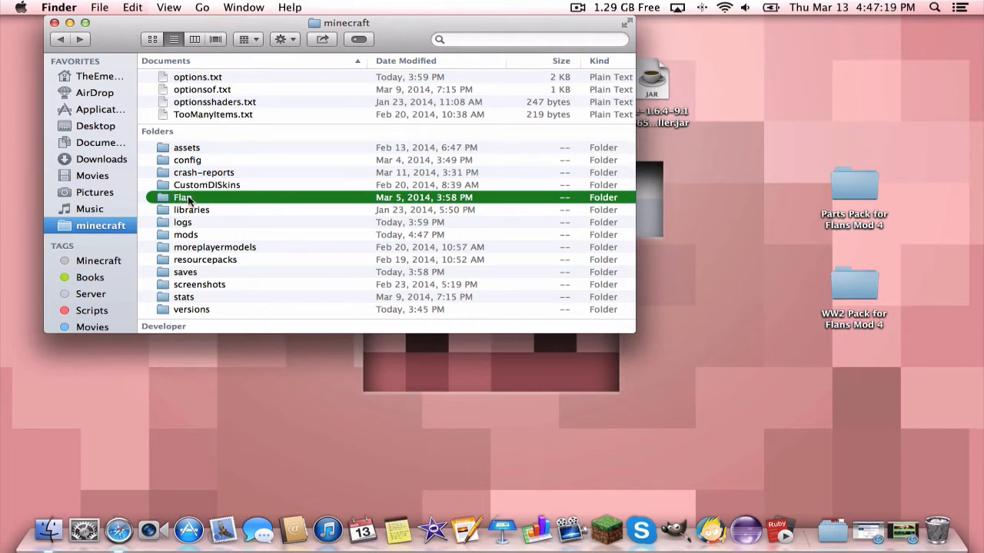
click(281, 39)
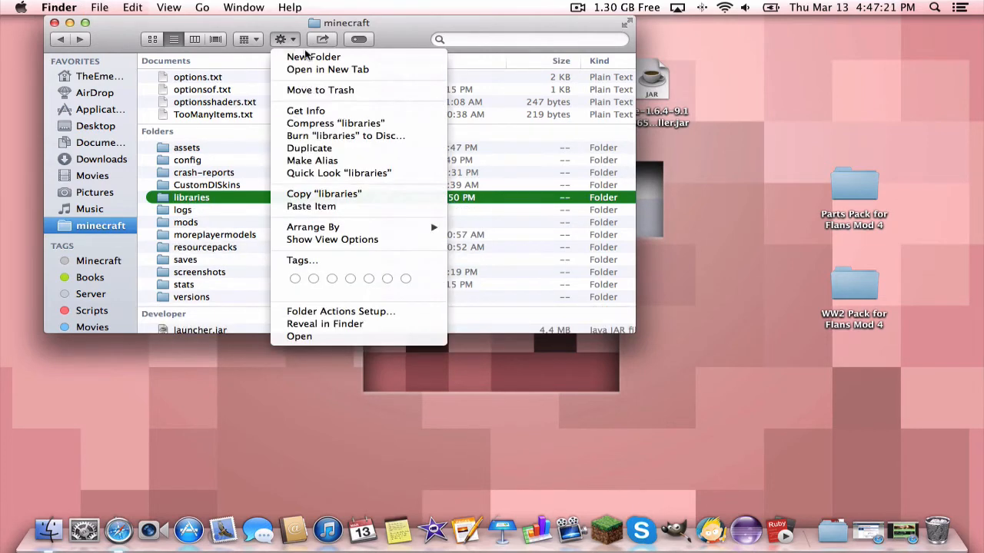
click(313, 56)
text(Flan)
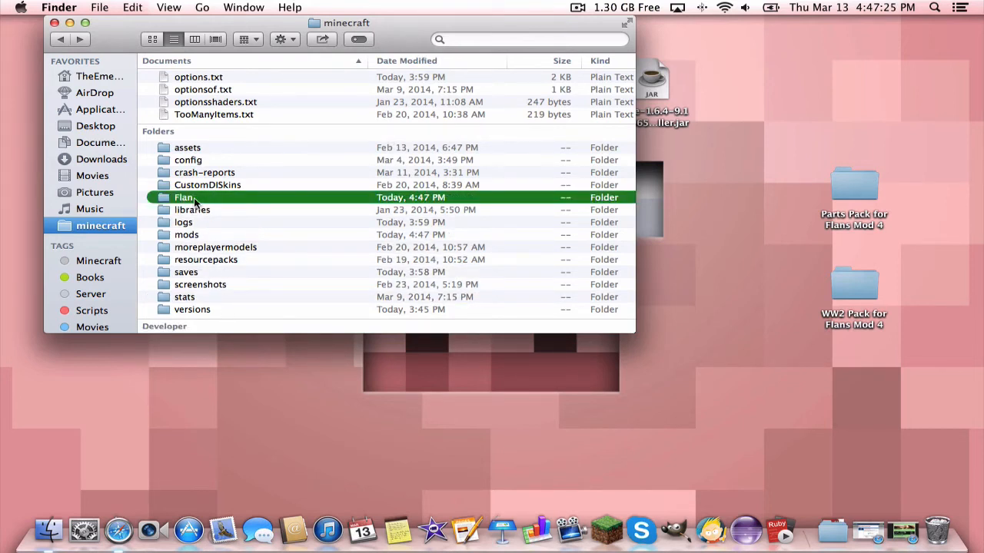
double_click(183, 196)
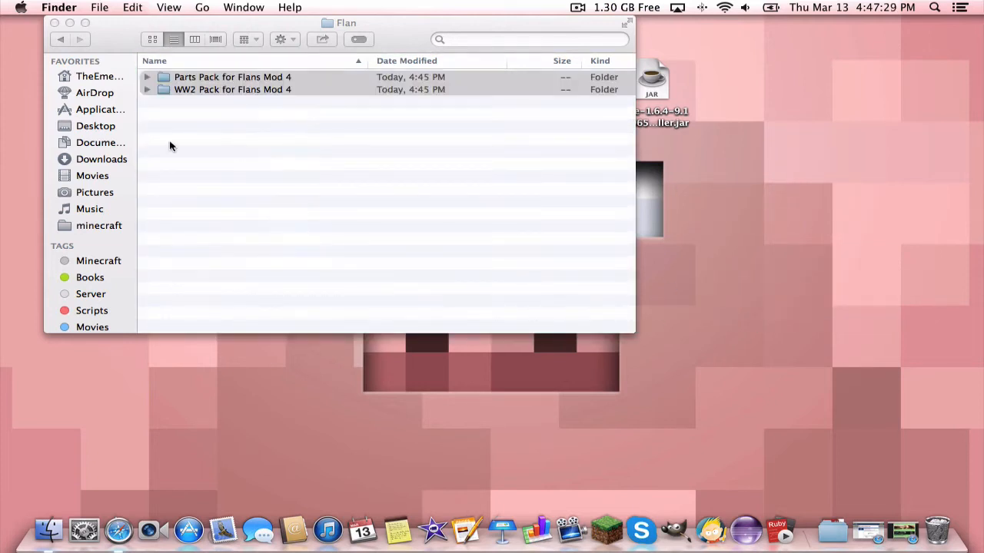
mouse_move(430, 196)
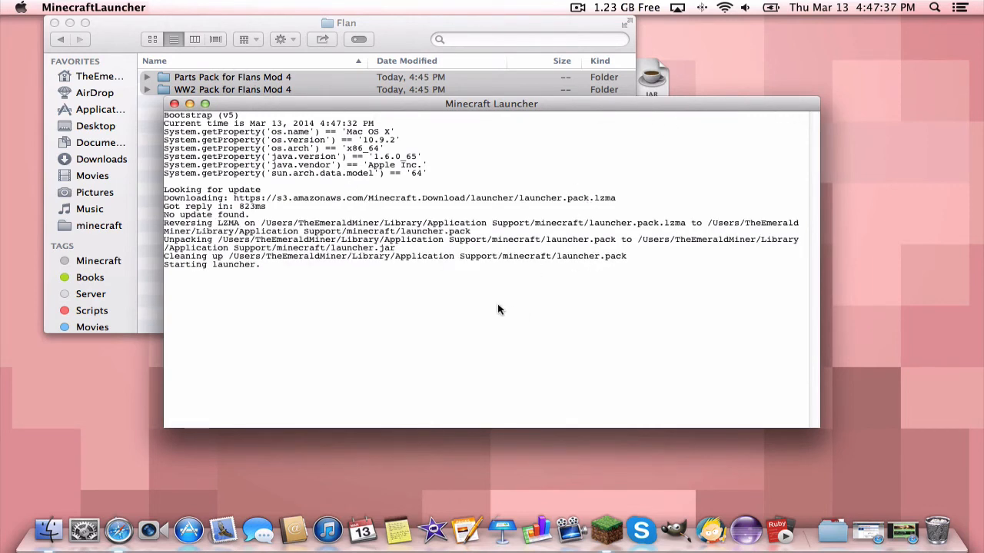
mouse_move(496, 311)
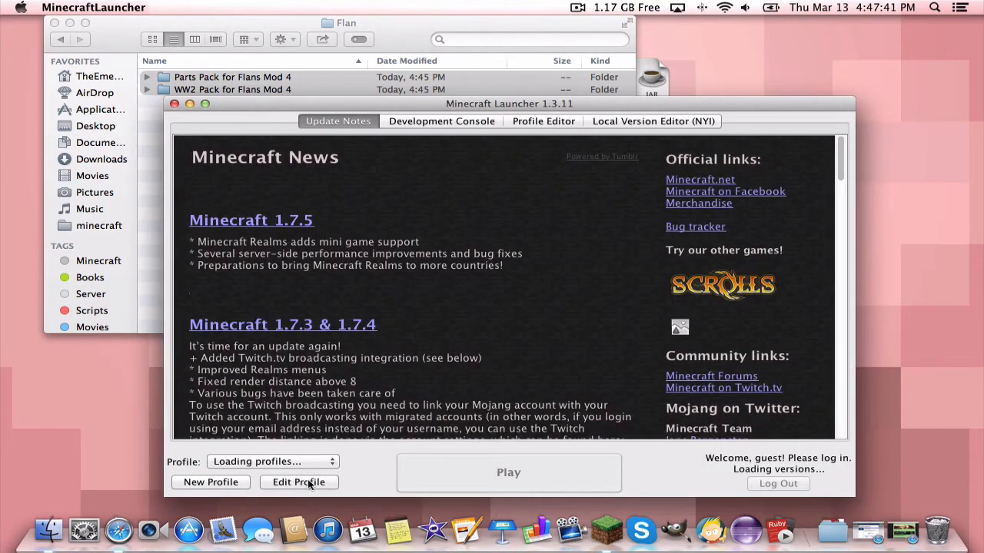
Select the Forge launcher profile and continue as the already logged-in player
click(272, 461)
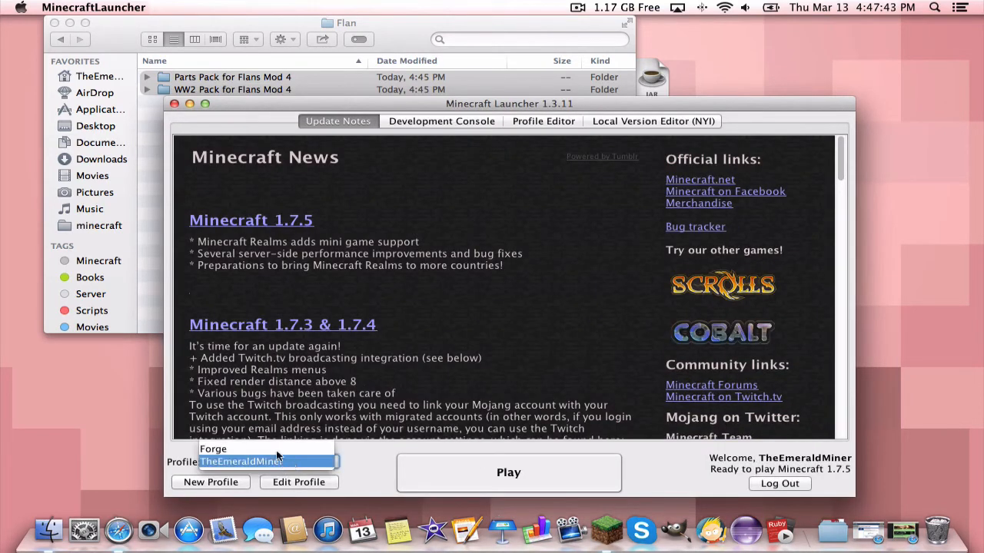
click(508, 472)
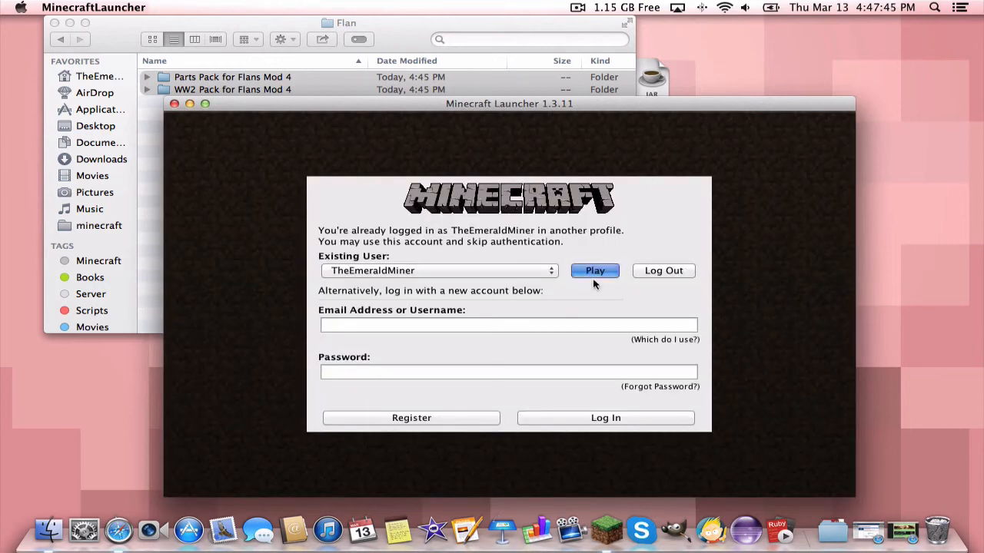
click(594, 271)
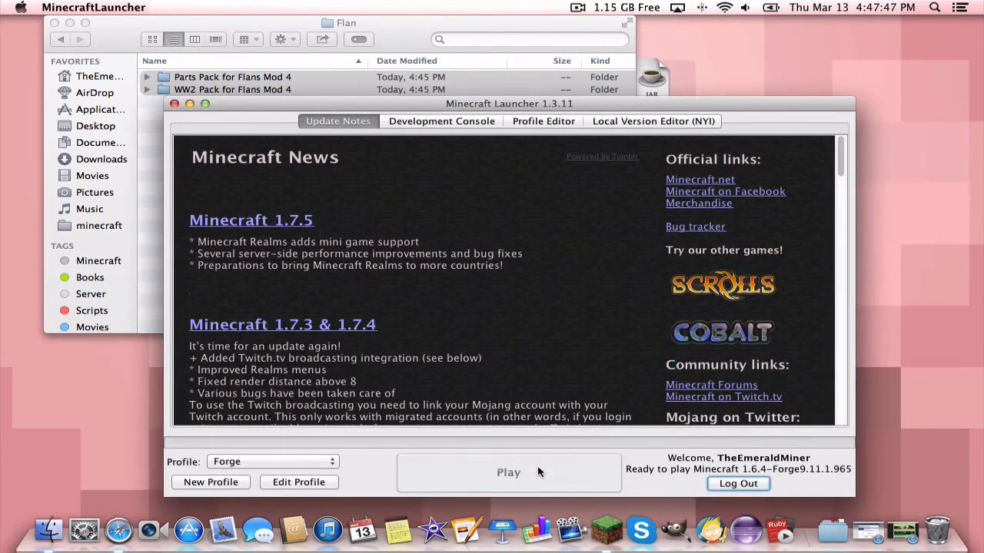
Launch Minecraft 1.6.4 with Forge and view the mod list showing Flans Mod 4.1.1
click(508, 472)
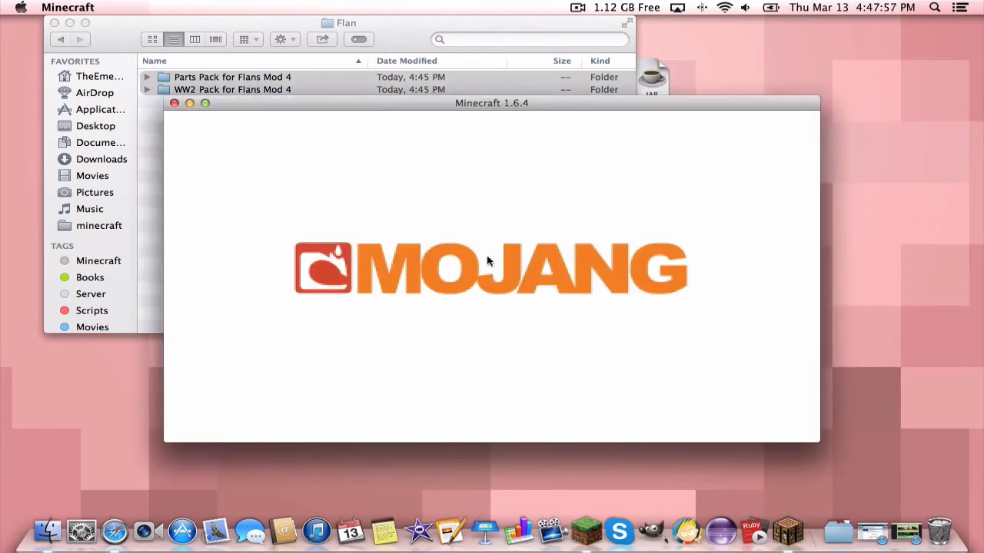
mouse_move(302, 126)
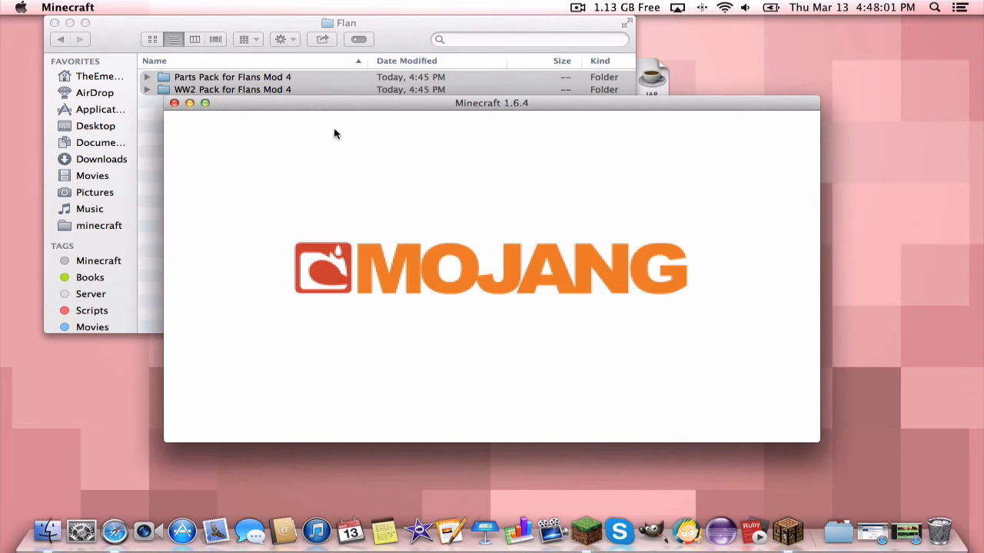
mouse_move(305, 177)
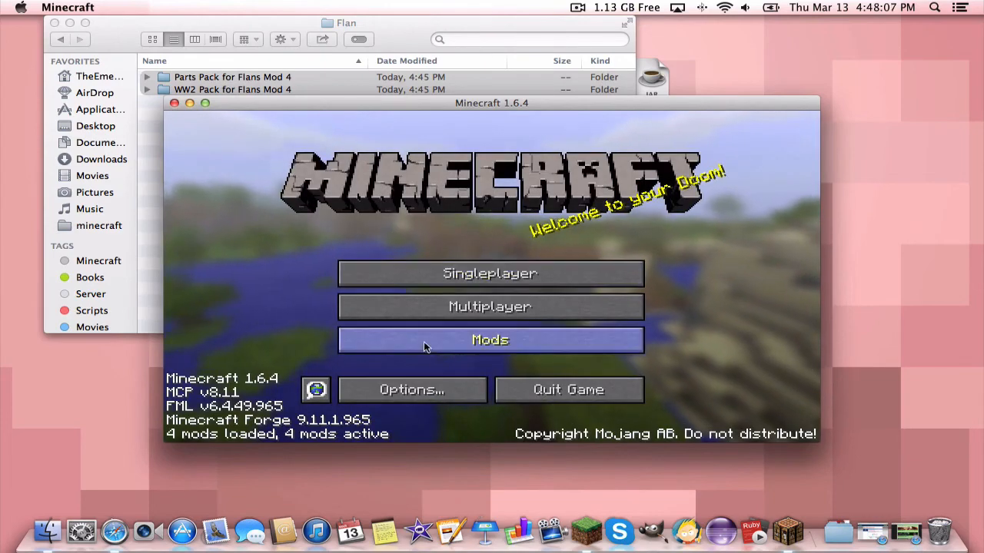
click(490, 340)
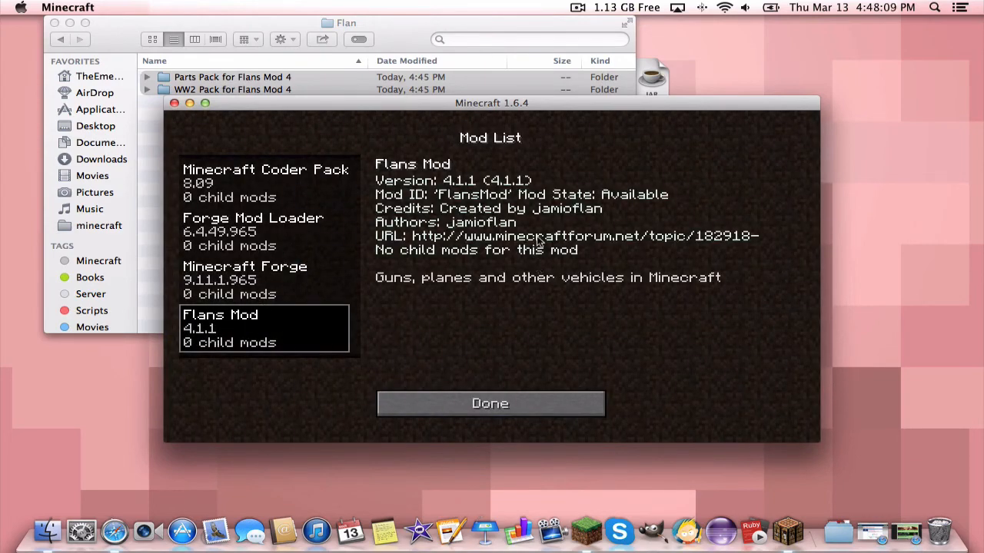